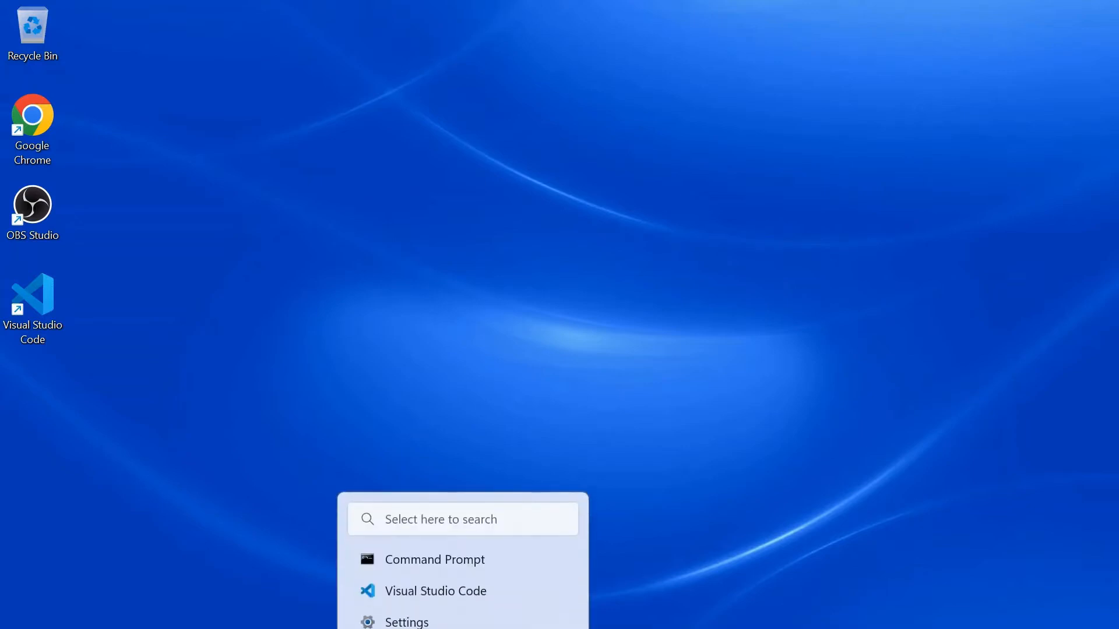
Open Command Prompt and run python --version and pip --version; neither is found.
{"action": "left_click", "coordinate": [462, 519]}
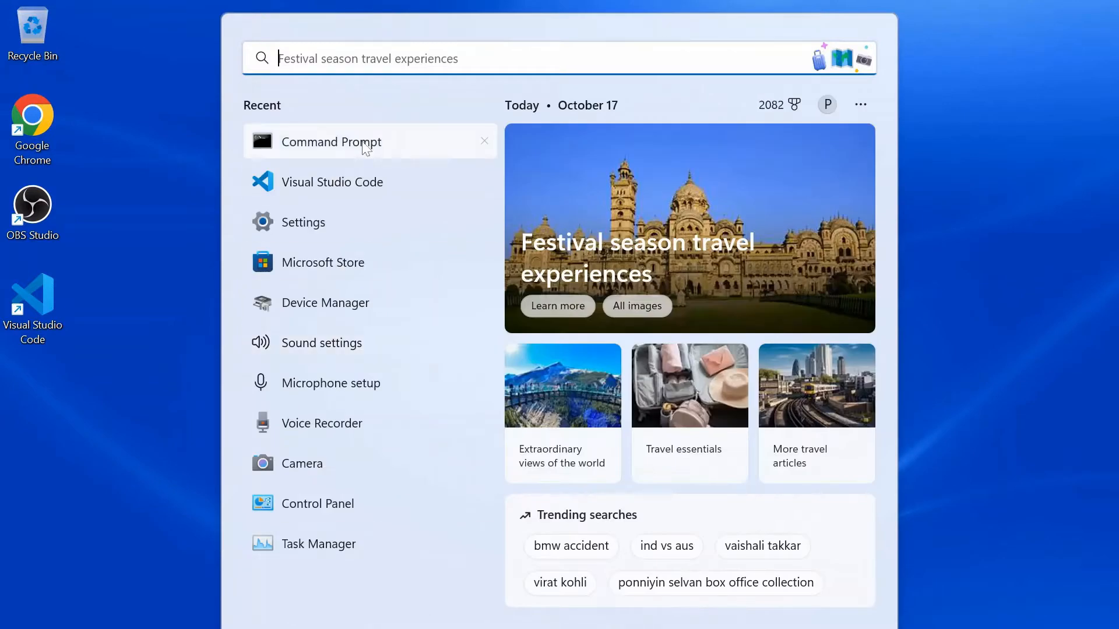
{"action": "left_click", "coordinate": [330, 141]}
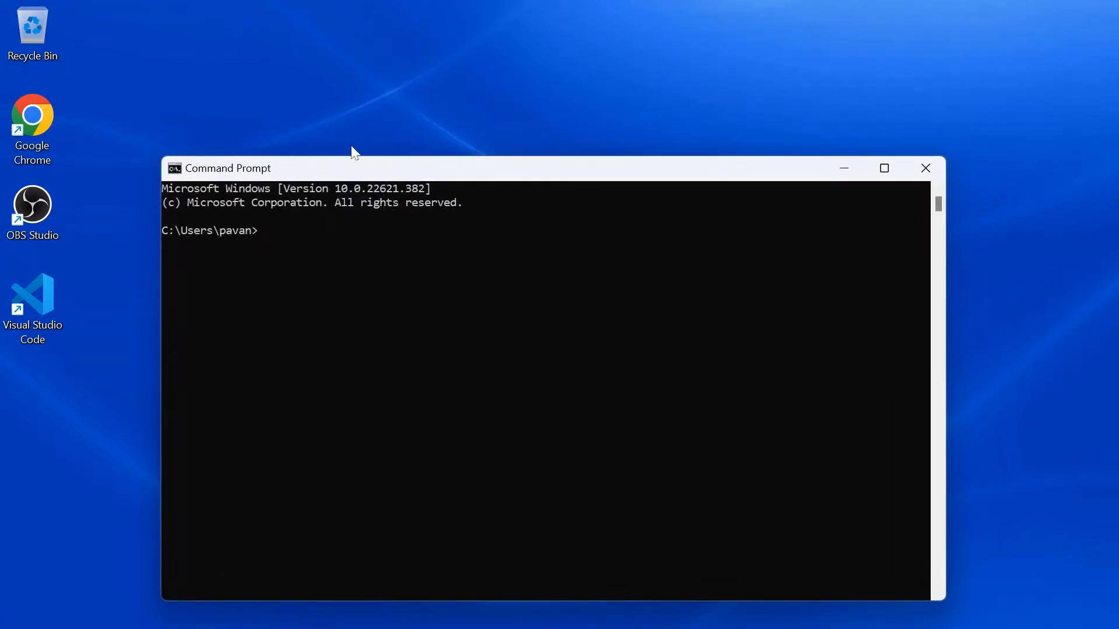
{"action": "type", "text": "python"}
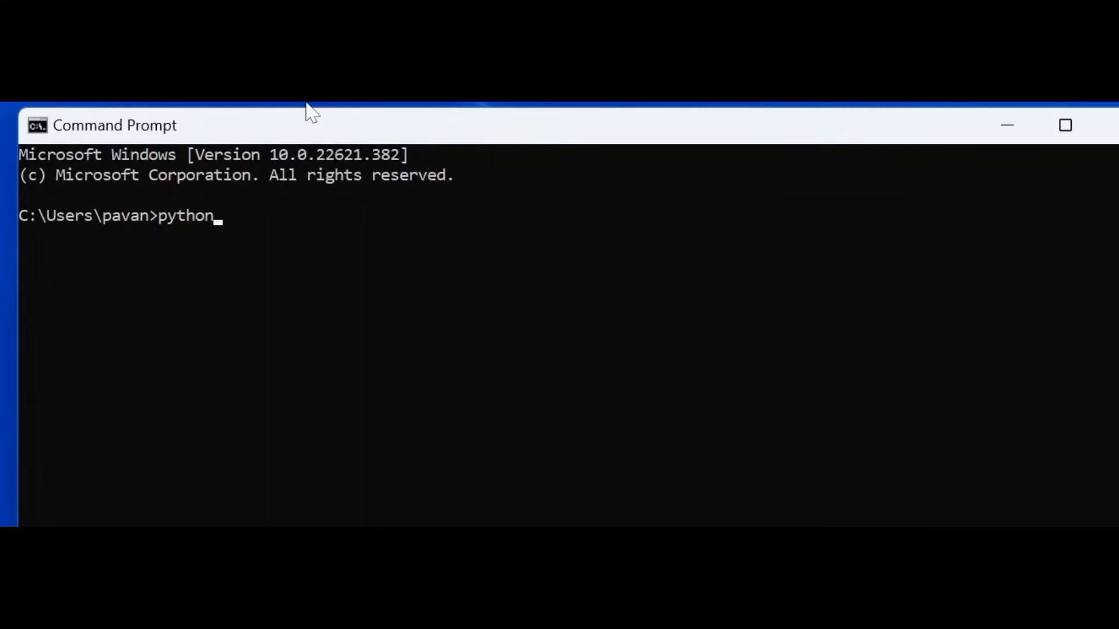
{"action": "type", "text": "--ve"}
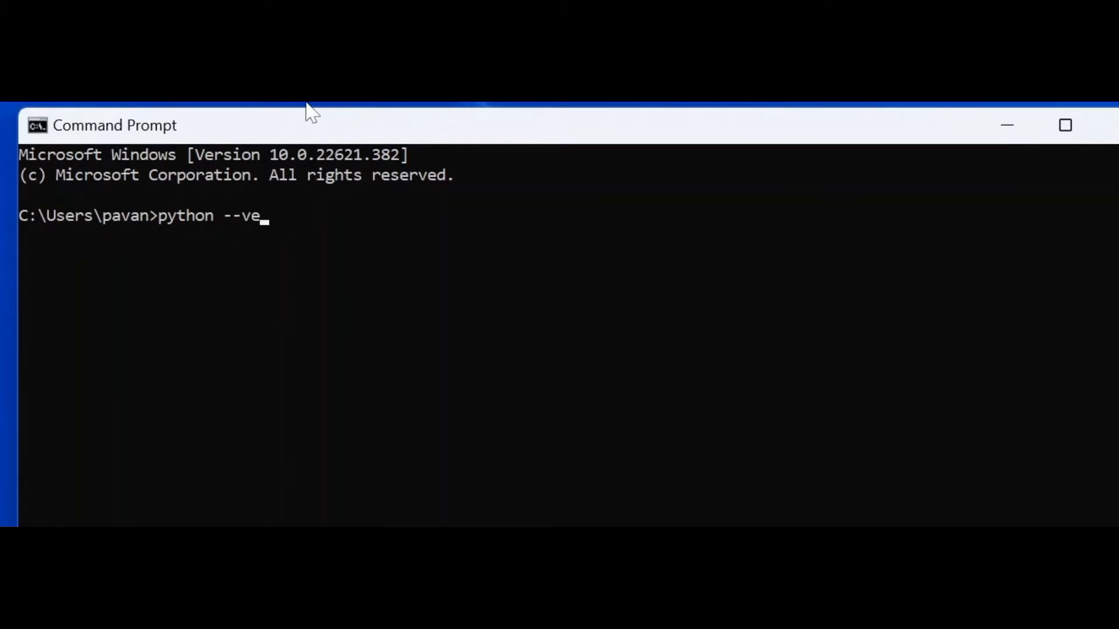
{"action": "key", "text": "Return"}
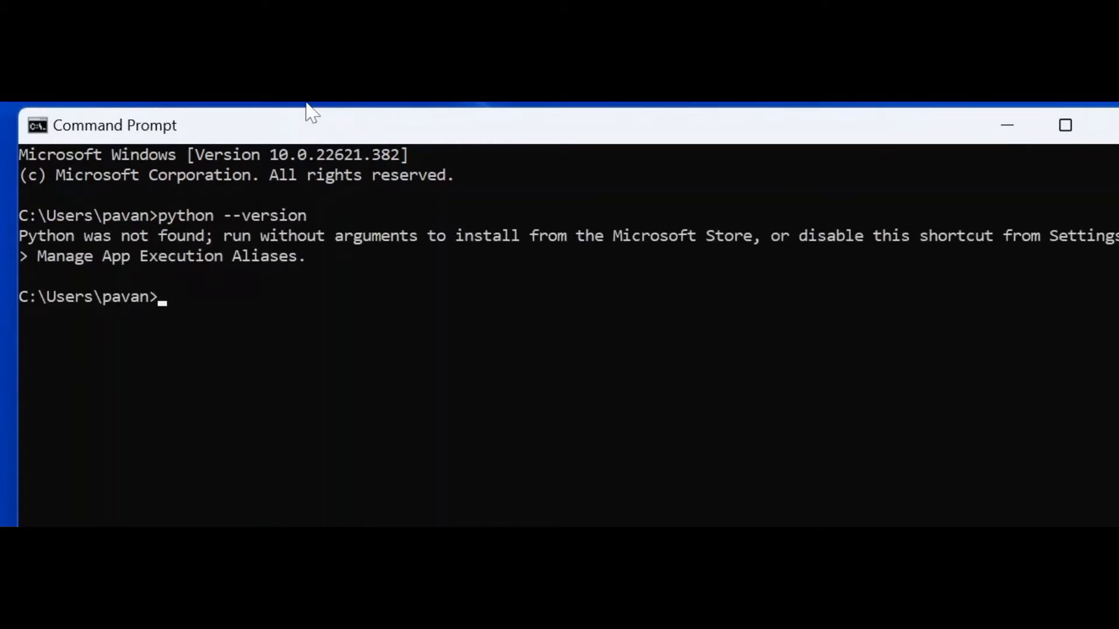
{"action": "mouse_move", "coordinate": [258, 298]}
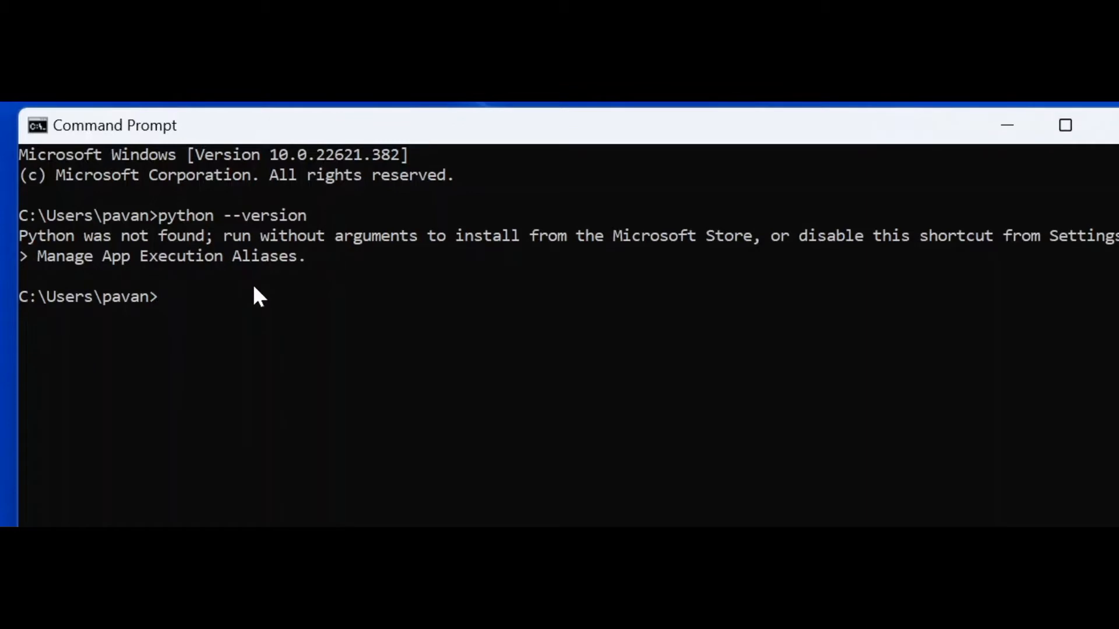
{"action": "type", "text": "pip -"}
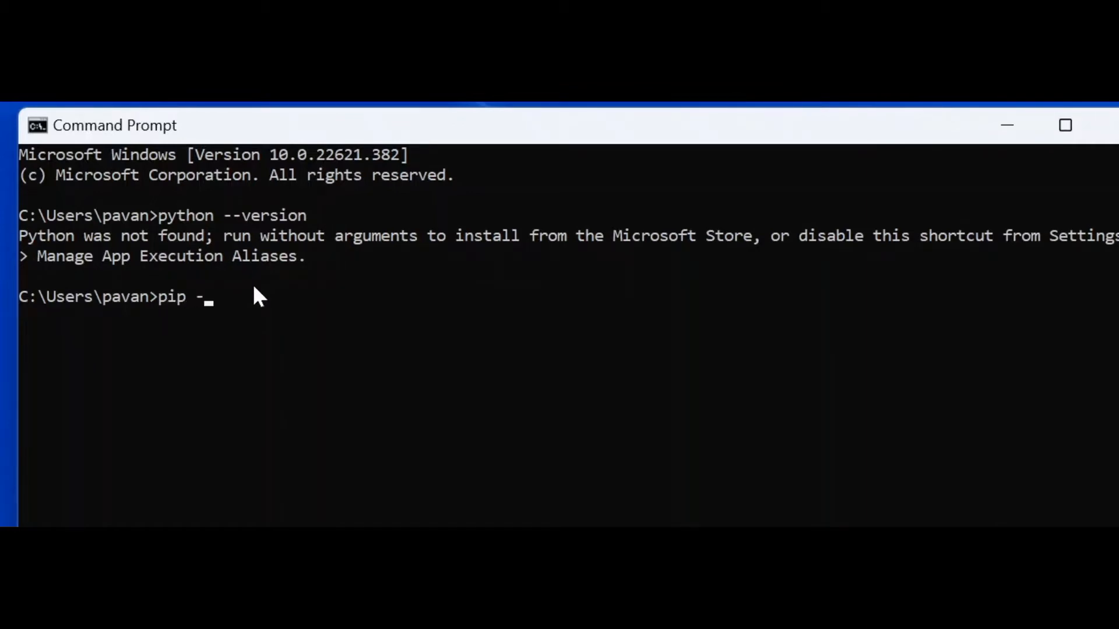
{"action": "type", "text": "-cersion"}
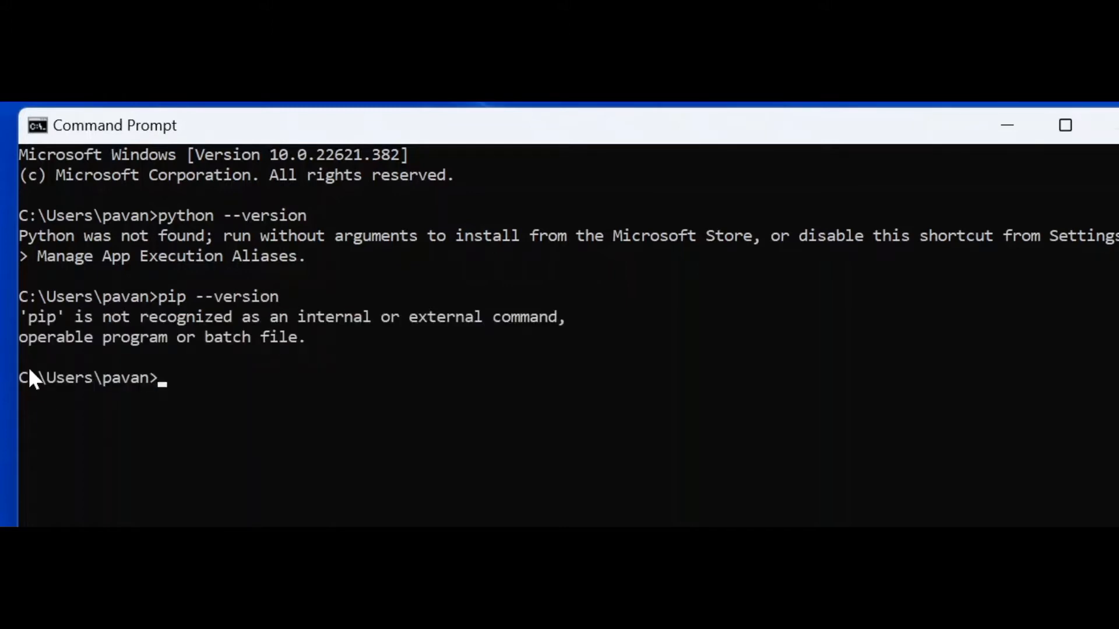
{"action": "mouse_move", "coordinate": [261, 410]}
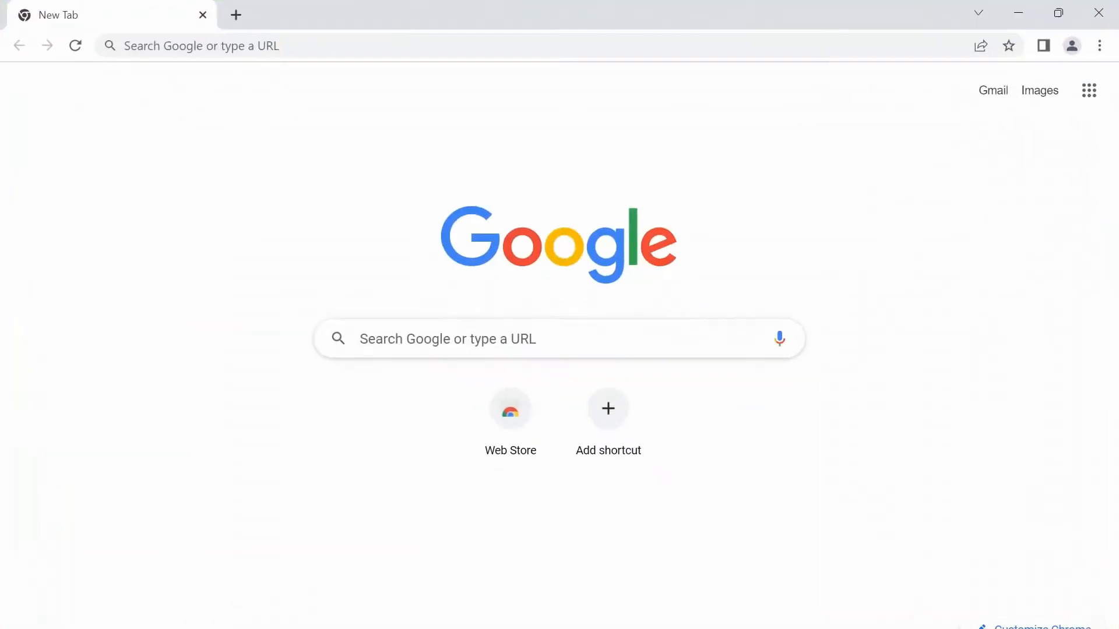
Search Google for 'python download' and open the python.org downloads page.
{"action": "left_click", "coordinate": [499, 44]}
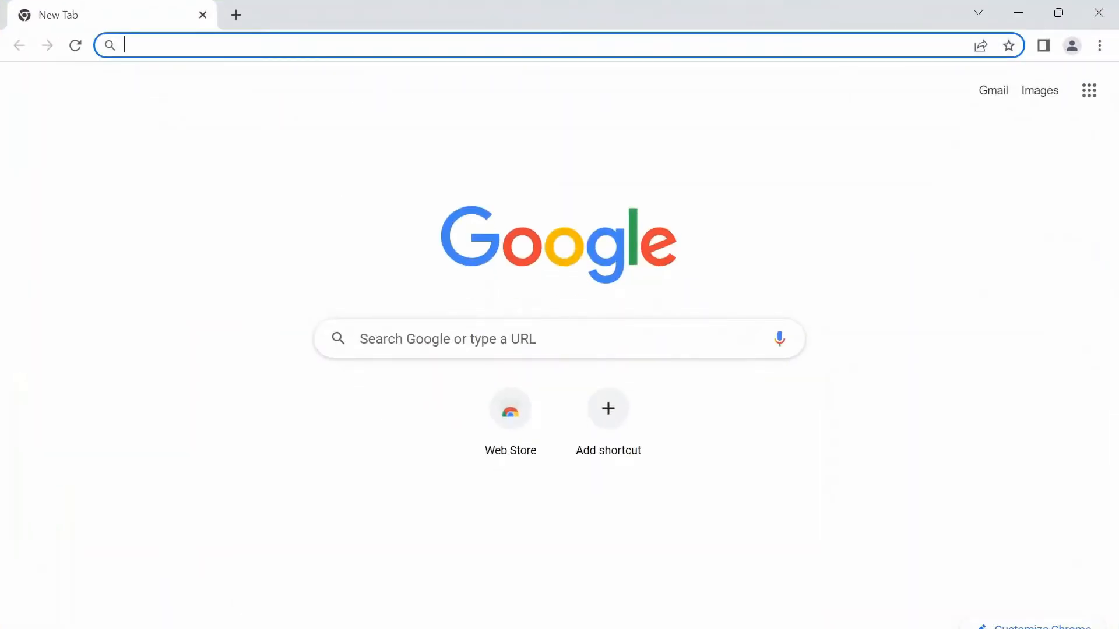
{"action": "type", "text": "python download"}
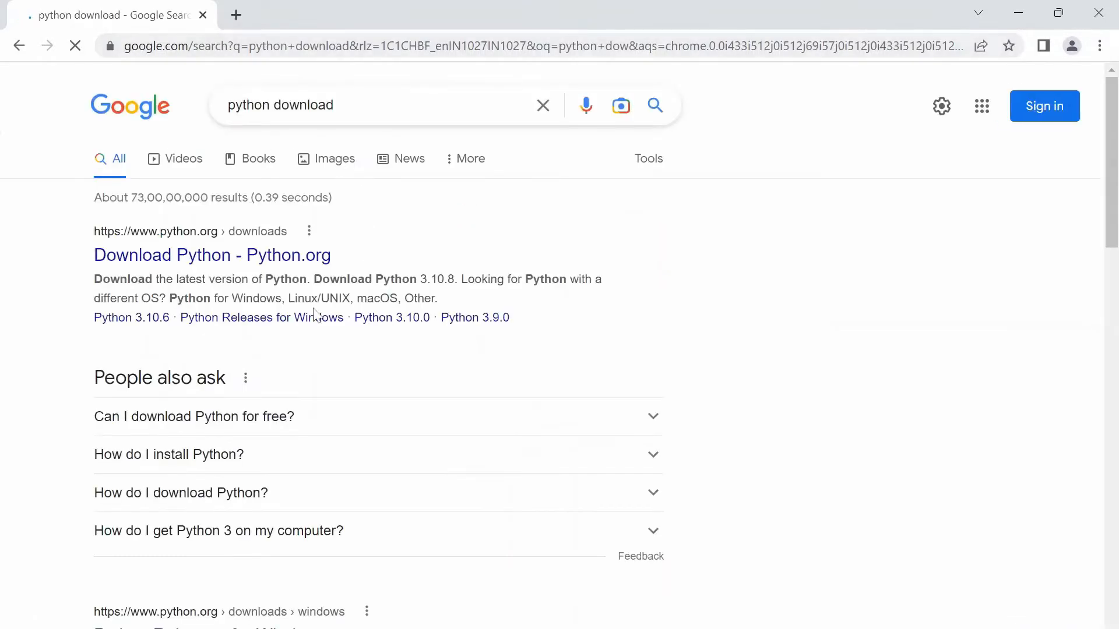
{"action": "left_click", "coordinate": [212, 255]}
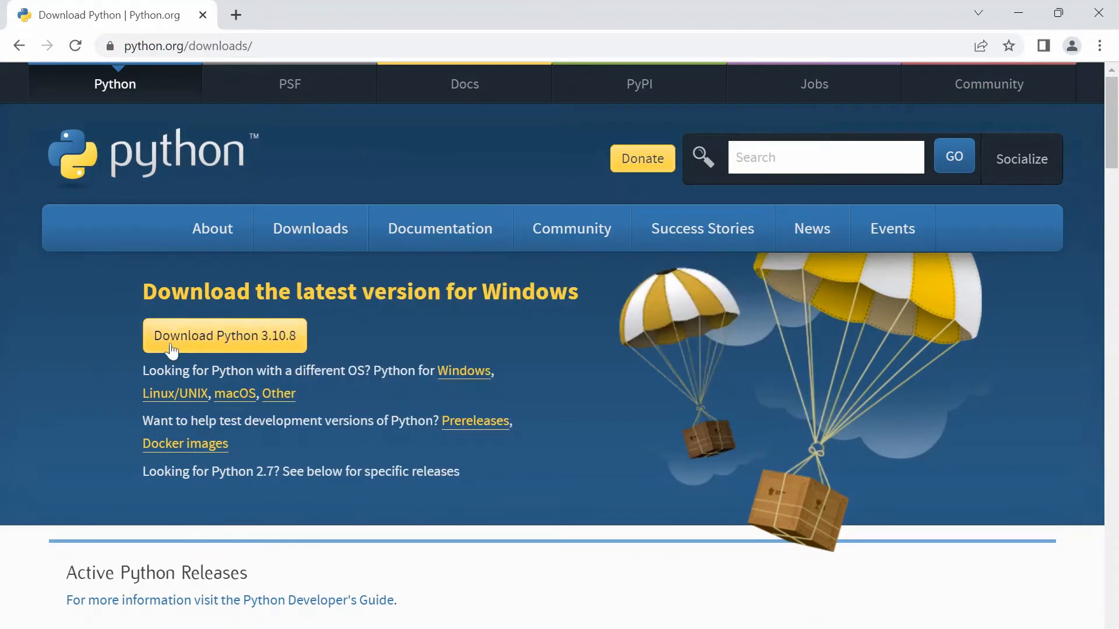
{"action": "mouse_move", "coordinate": [357, 330]}
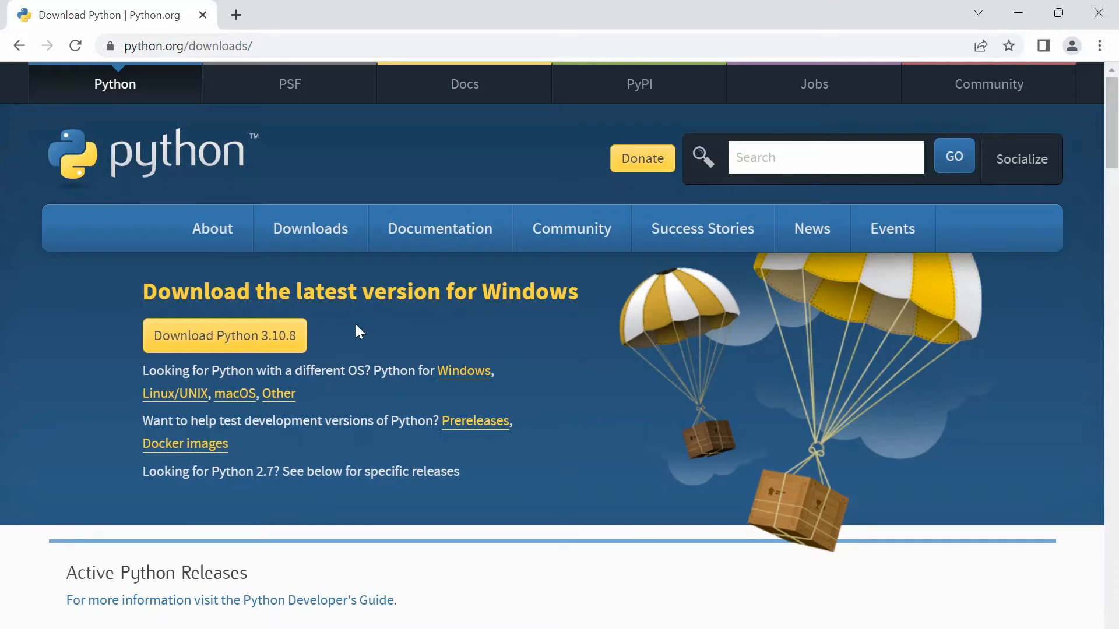
{"action": "mouse_move", "coordinate": [337, 337]}
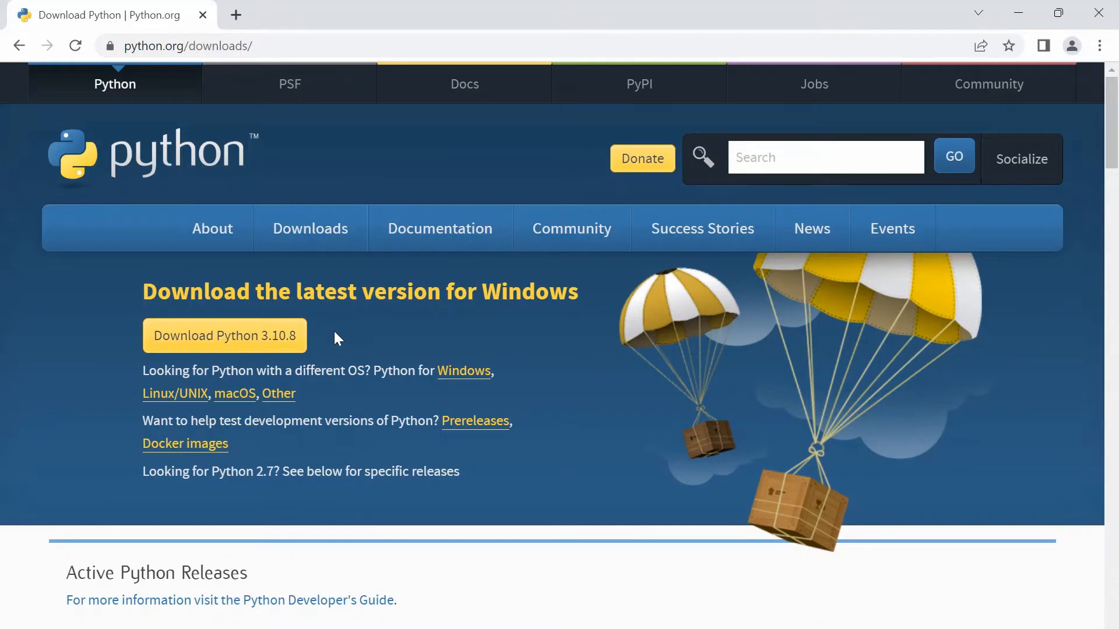
Start the Python 3.10.8 download and scroll through the releases table.
{"action": "left_click", "coordinate": [223, 335]}
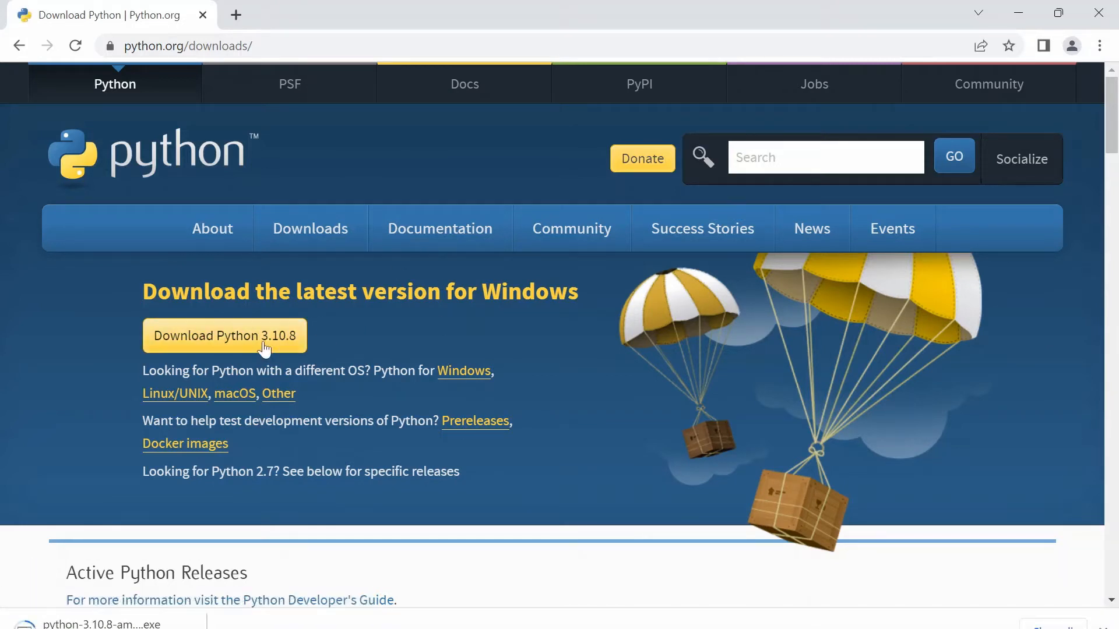
{"action": "scroll", "scroll_direction": "down", "scroll_amount": 3}
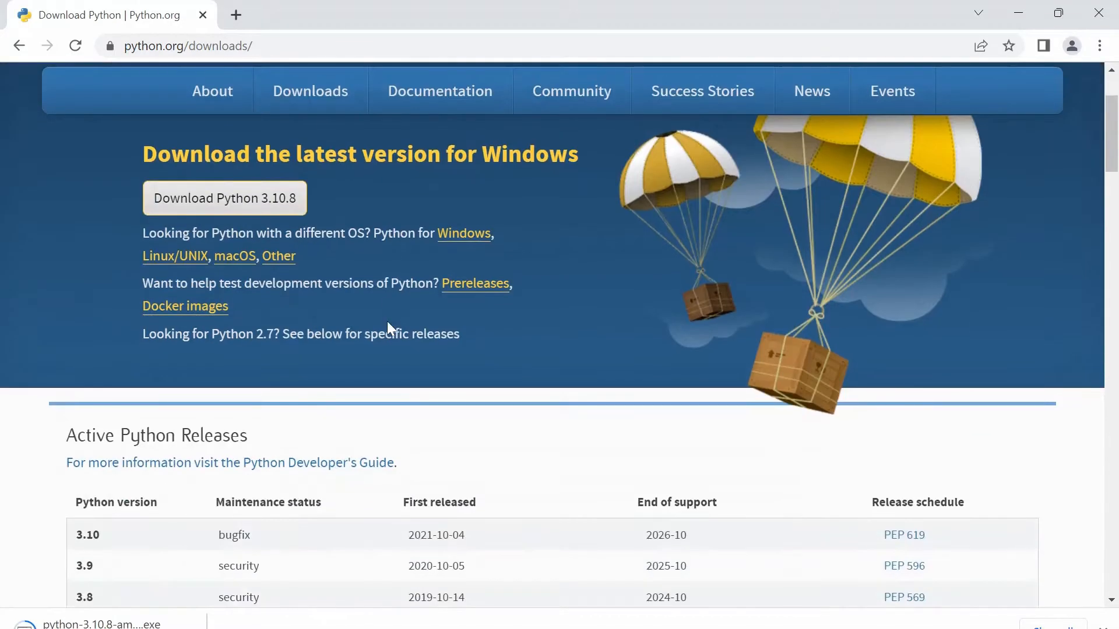
{"action": "scroll", "scroll_direction": "down", "scroll_amount": 3}
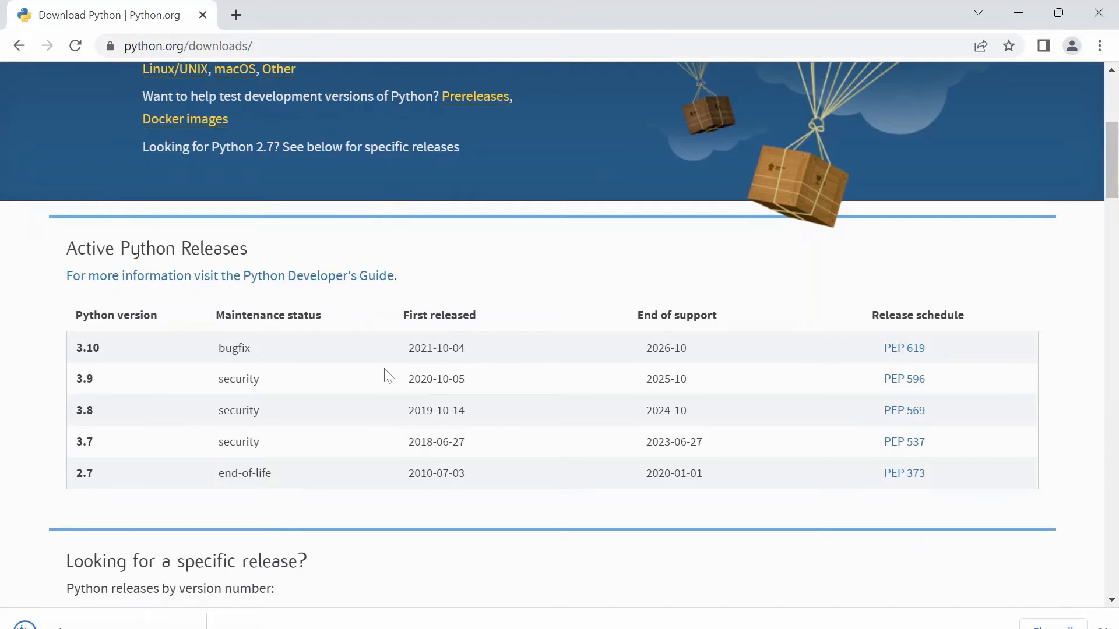
{"action": "mouse_move", "coordinate": [282, 355]}
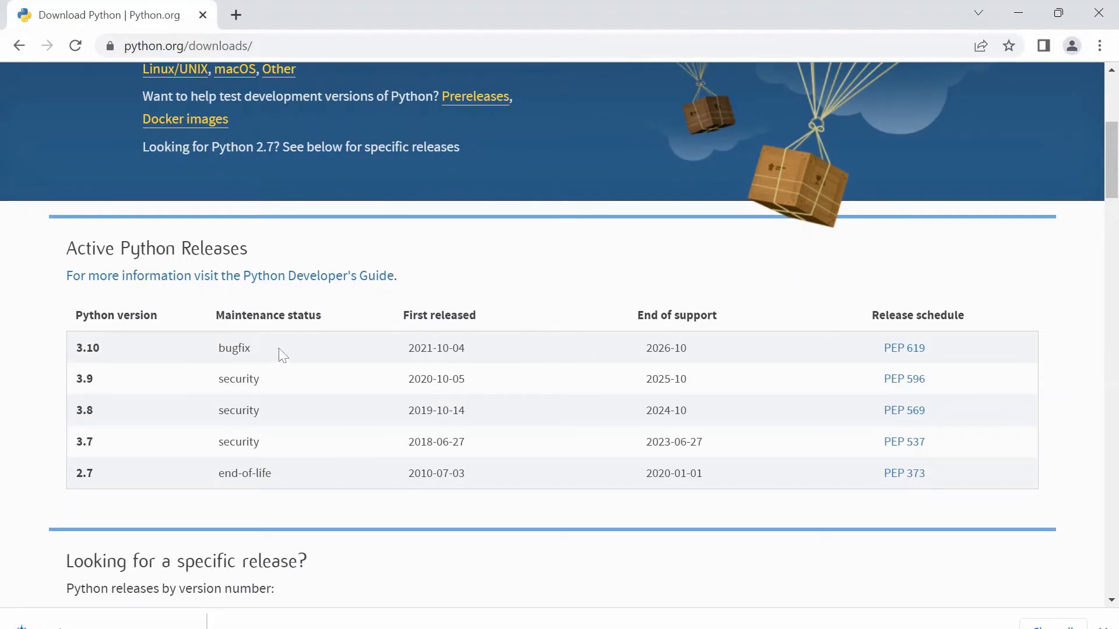
{"action": "mouse_move", "coordinate": [222, 344]}
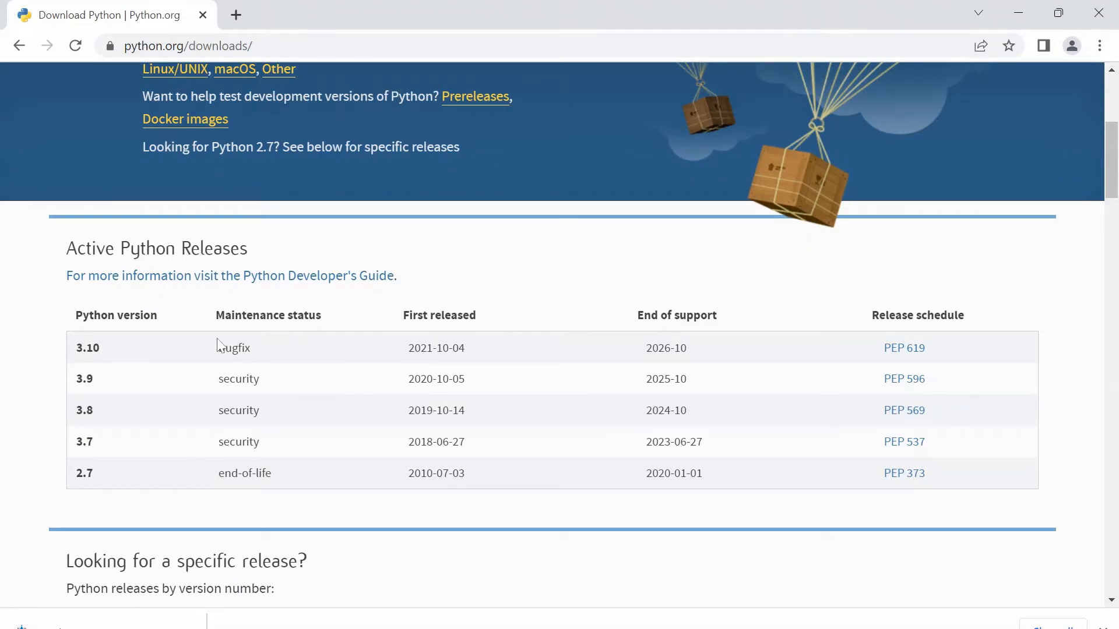
{"action": "scroll", "scroll_direction": "up", "scroll_amount": 3}
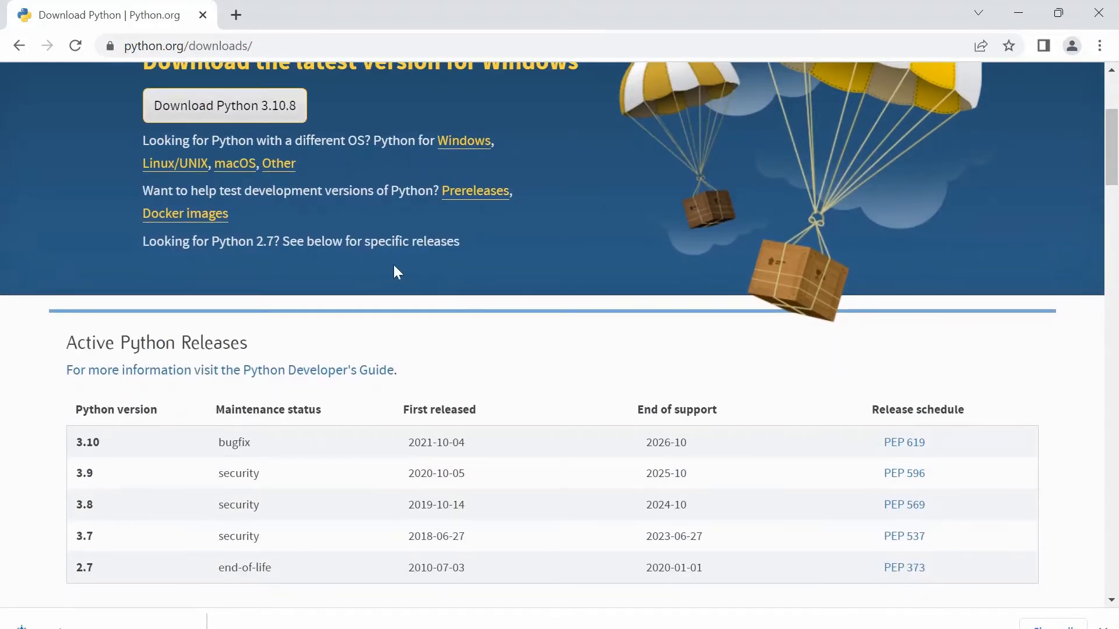
{"action": "mouse_move", "coordinate": [610, 270]}
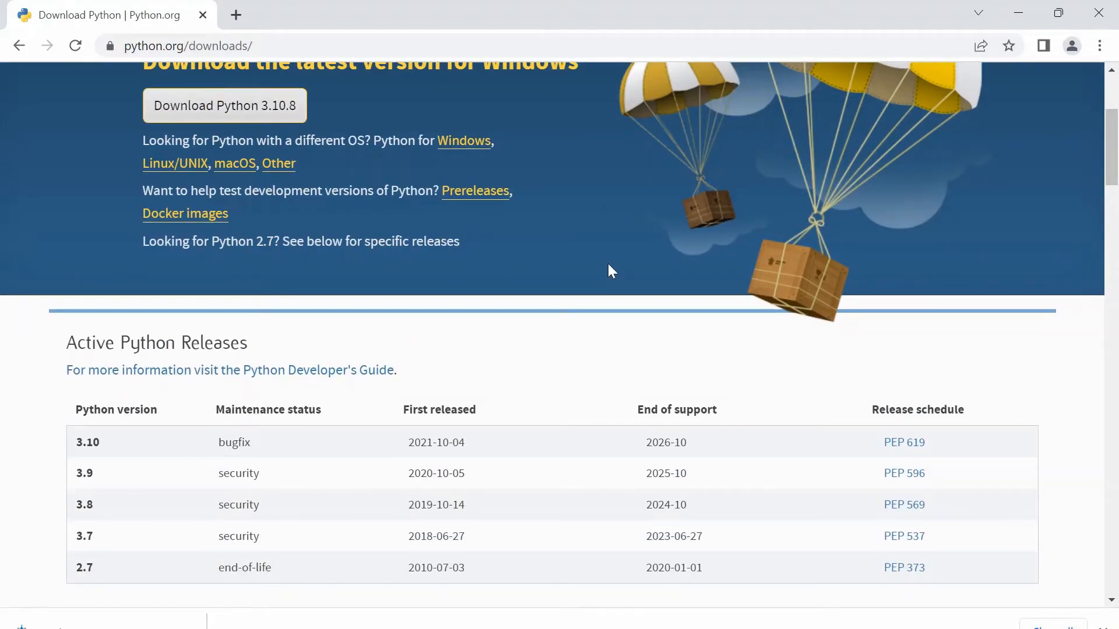
{"action": "mouse_move", "coordinate": [572, 318]}
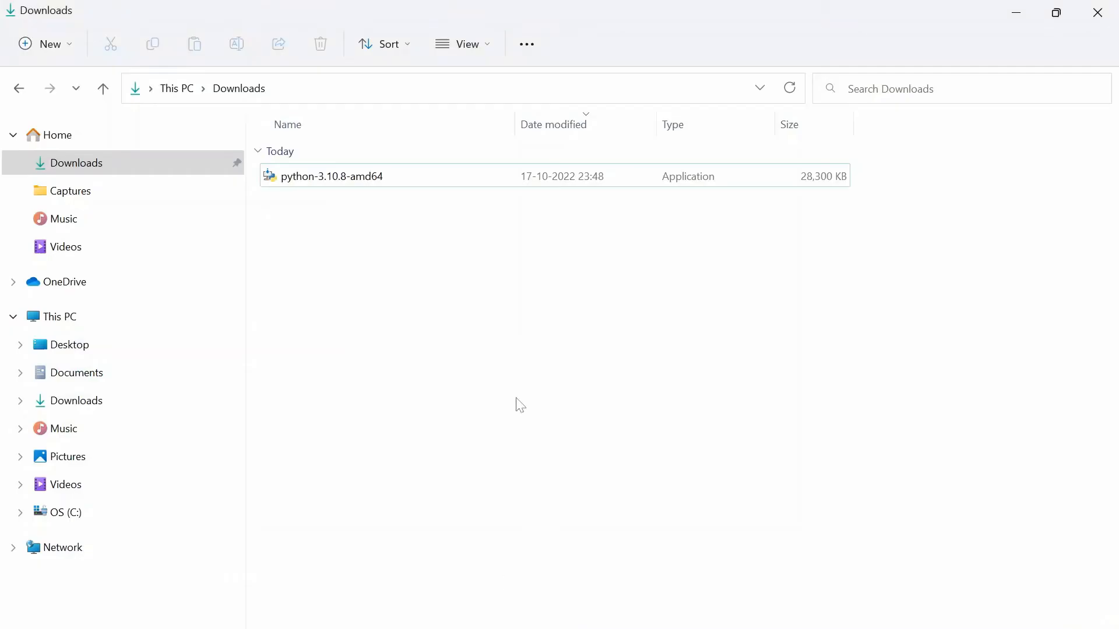
{"action": "mouse_move", "coordinate": [104, 514]}
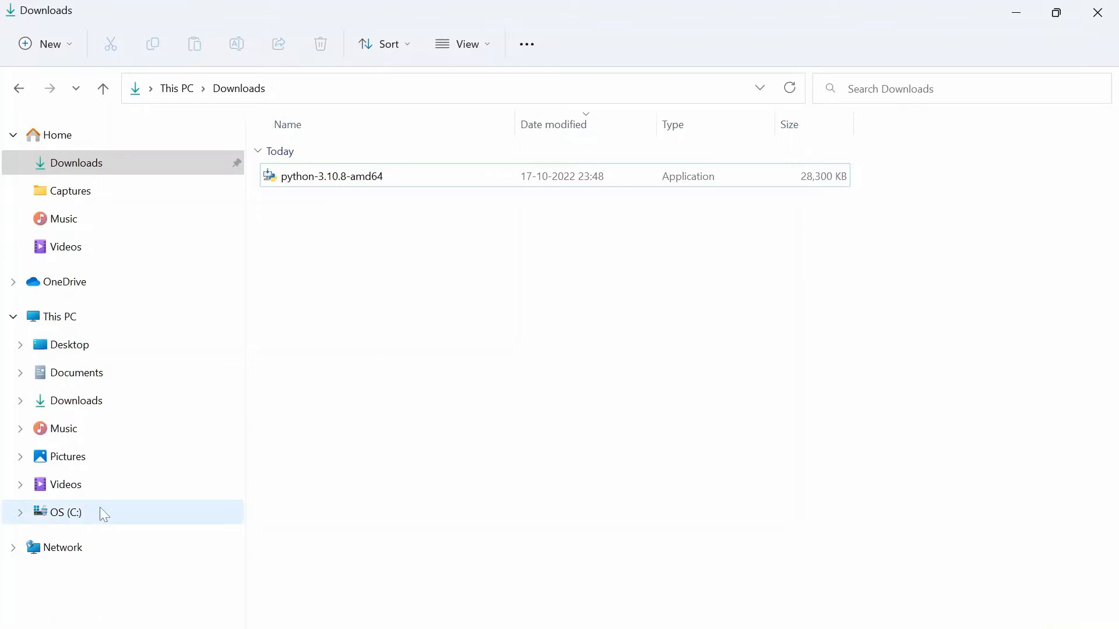
Create a folder named 'Python' on the C: drive, then go to Downloads.
{"action": "left_click", "coordinate": [63, 512]}
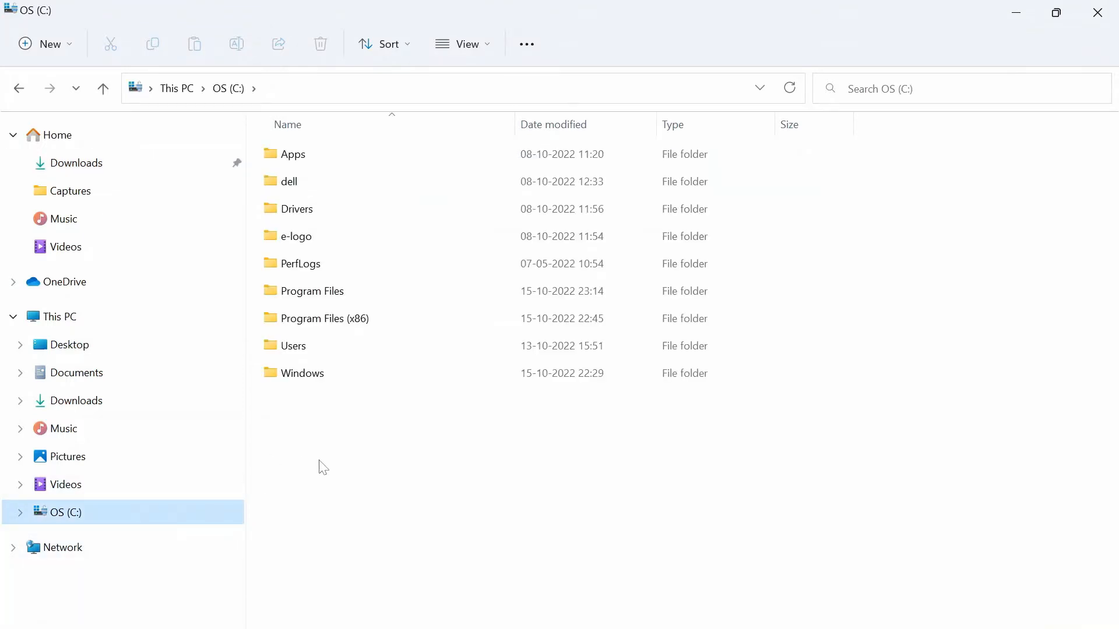
{"action": "right_click", "coordinate": [322, 466]}
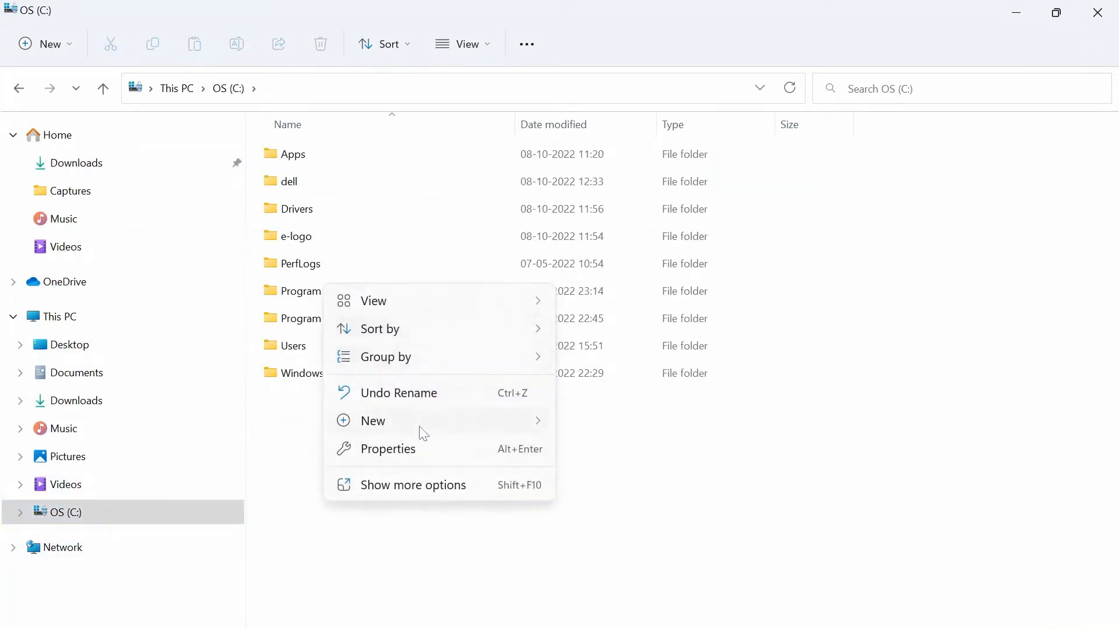
{"action": "left_click", "coordinate": [372, 420]}
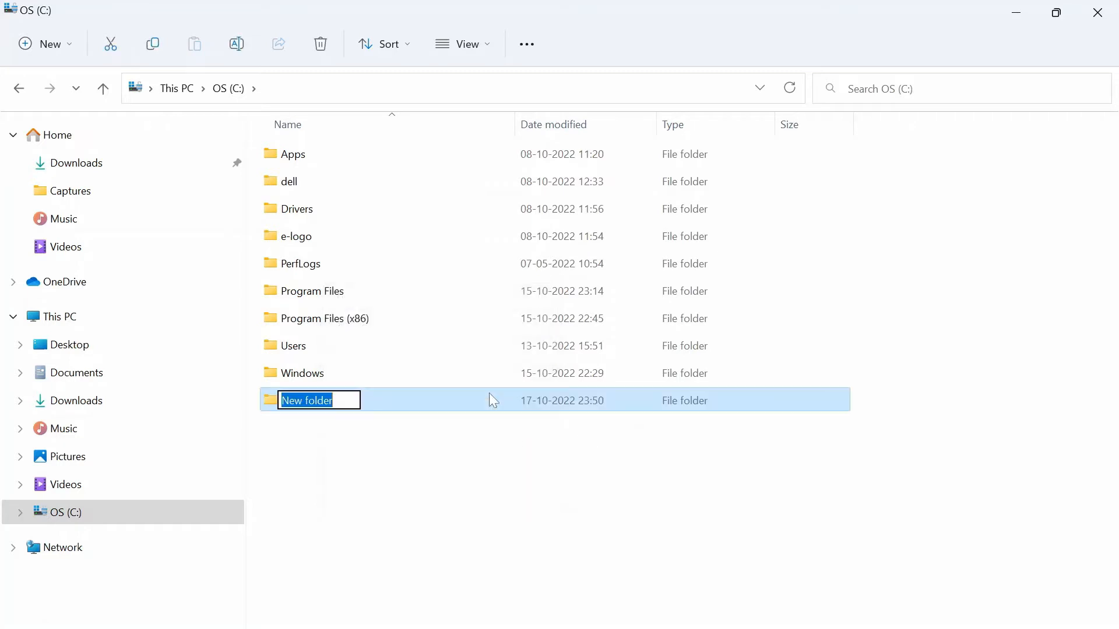
{"action": "type", "text": "Python"}
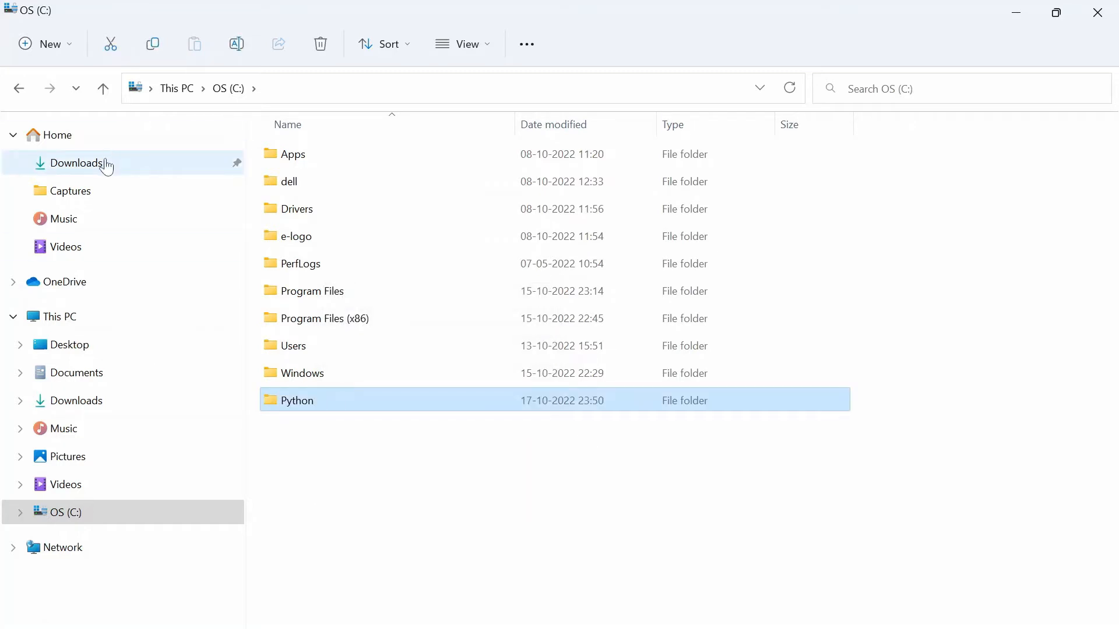
{"action": "left_click", "coordinate": [78, 163]}
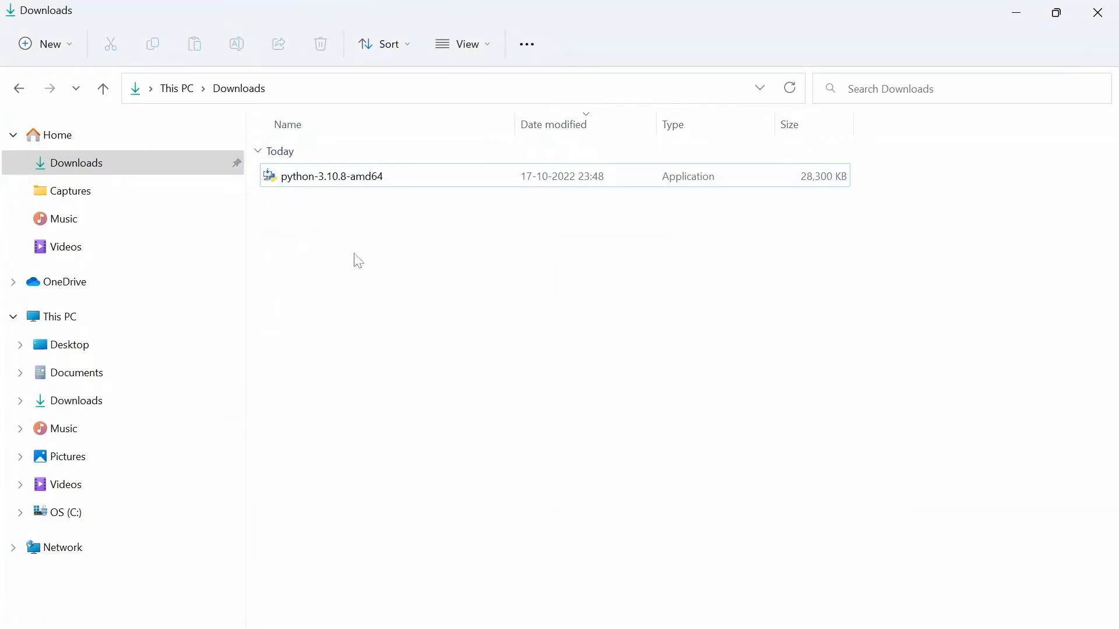
Launch python-3.10.8-amd64 with 'Add python.exe to PATH' ticked and choose Customize installation.
{"action": "double_click", "coordinate": [331, 176]}
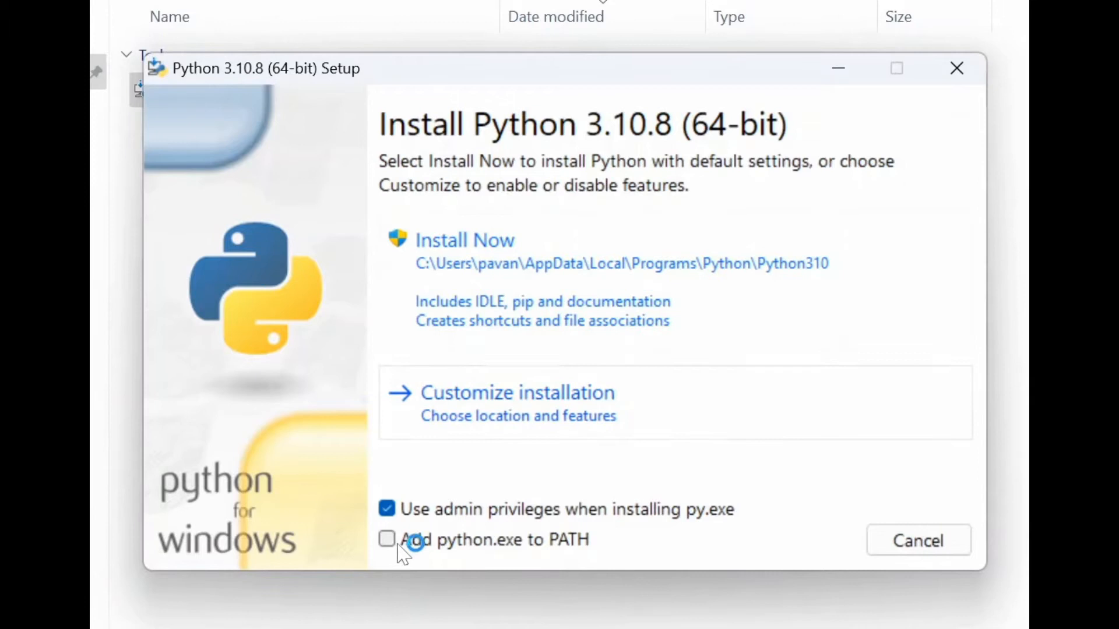
{"action": "left_click", "coordinate": [386, 539]}
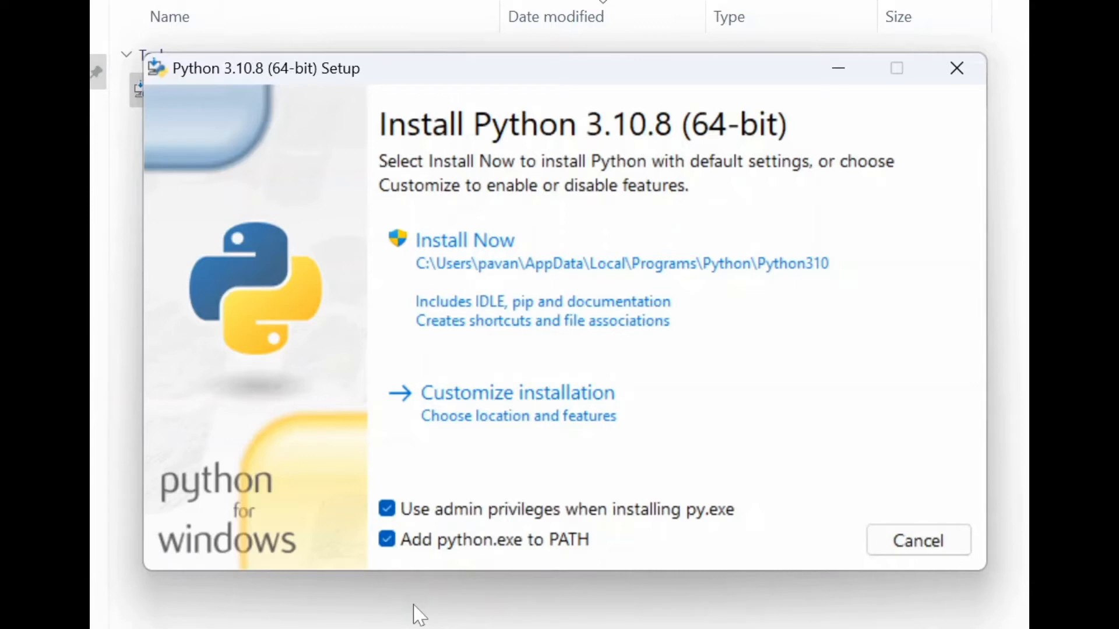
{"action": "mouse_move", "coordinate": [597, 468]}
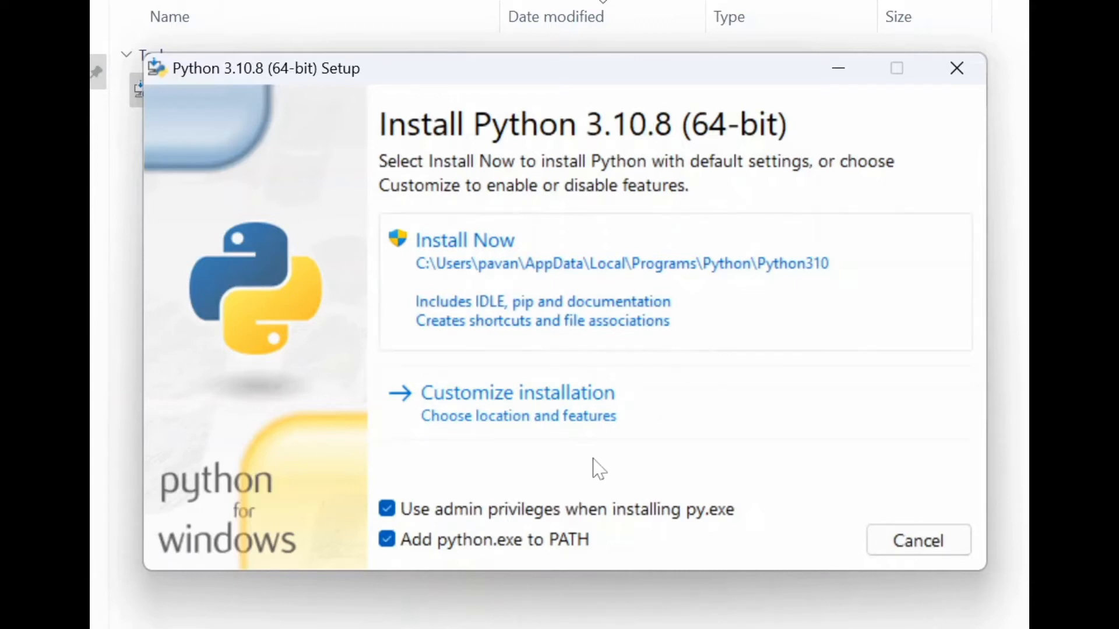
{"action": "left_click", "coordinate": [518, 392]}
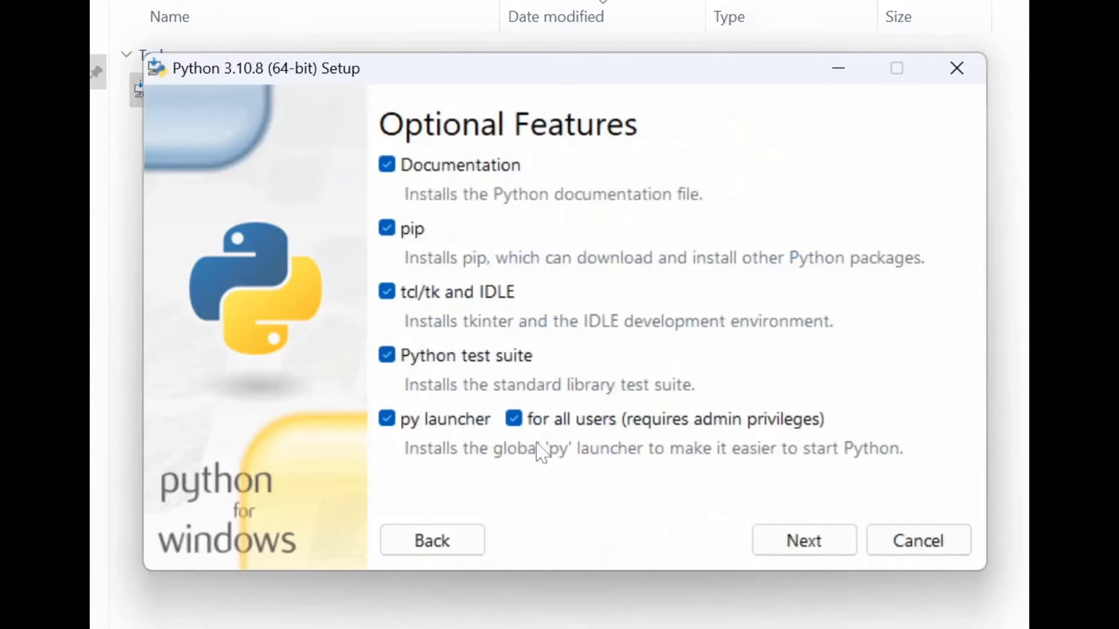
{"action": "mouse_move", "coordinate": [409, 420]}
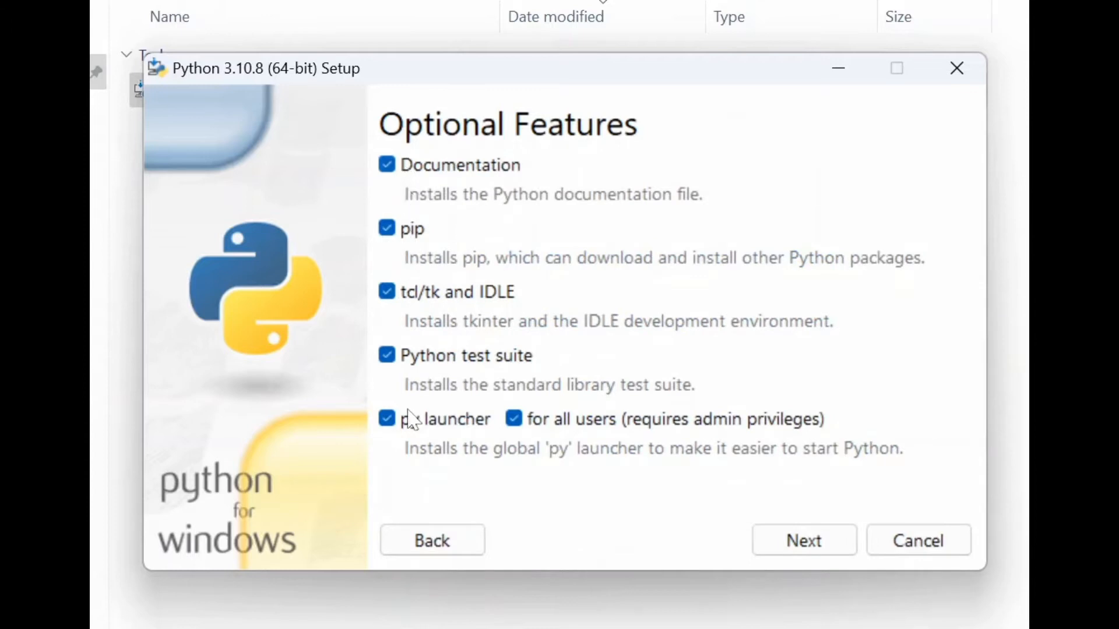
{"action": "mouse_move", "coordinate": [624, 193]}
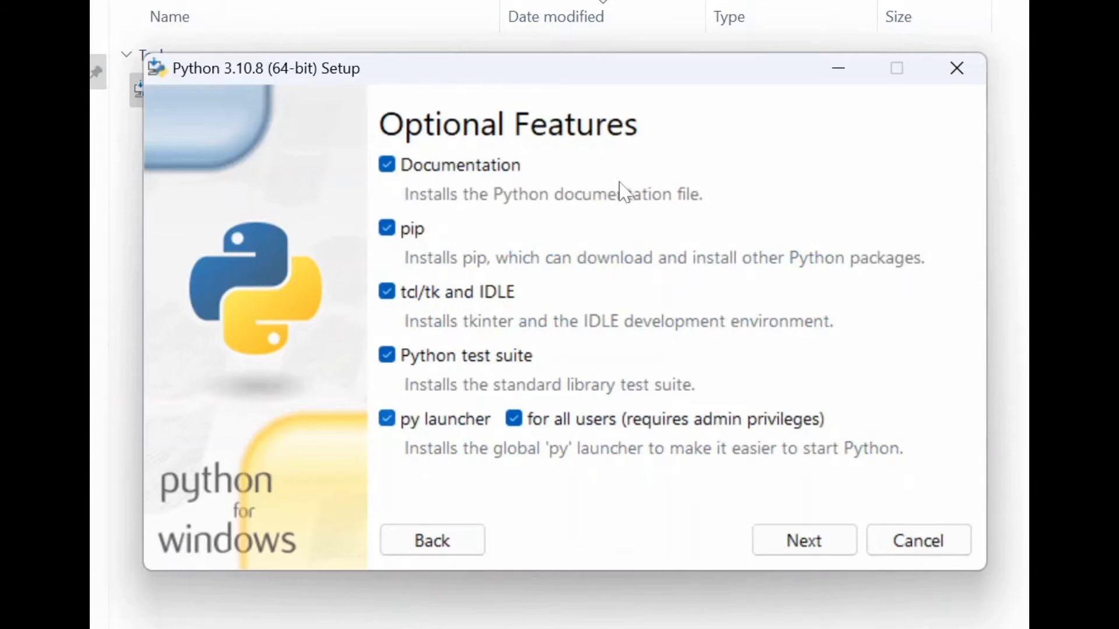
{"action": "mouse_move", "coordinate": [662, 277]}
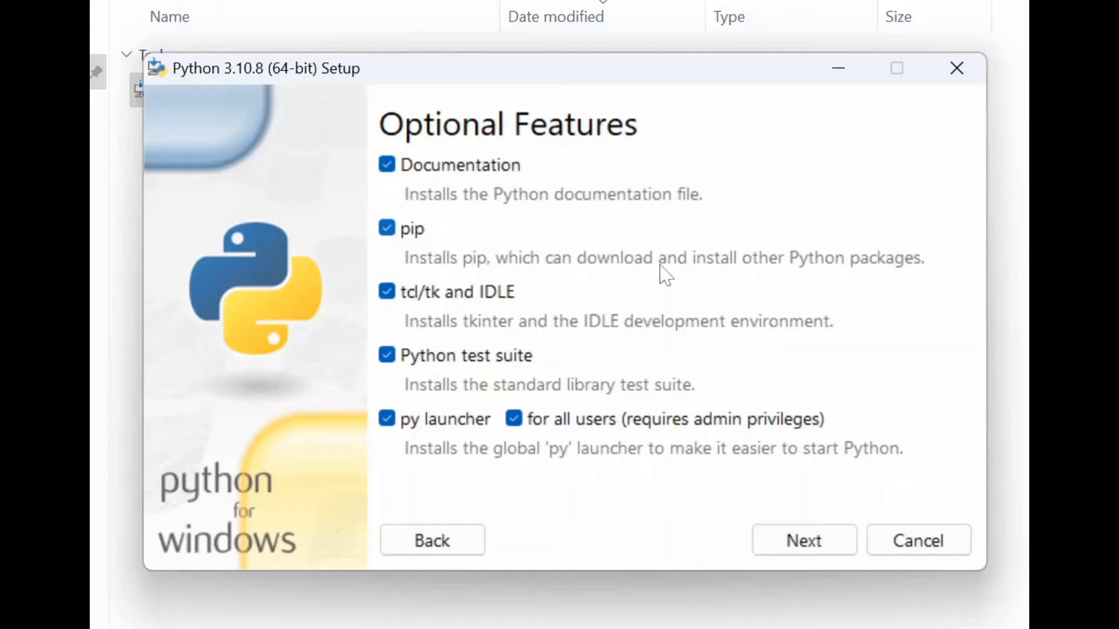
{"action": "mouse_move", "coordinate": [499, 243]}
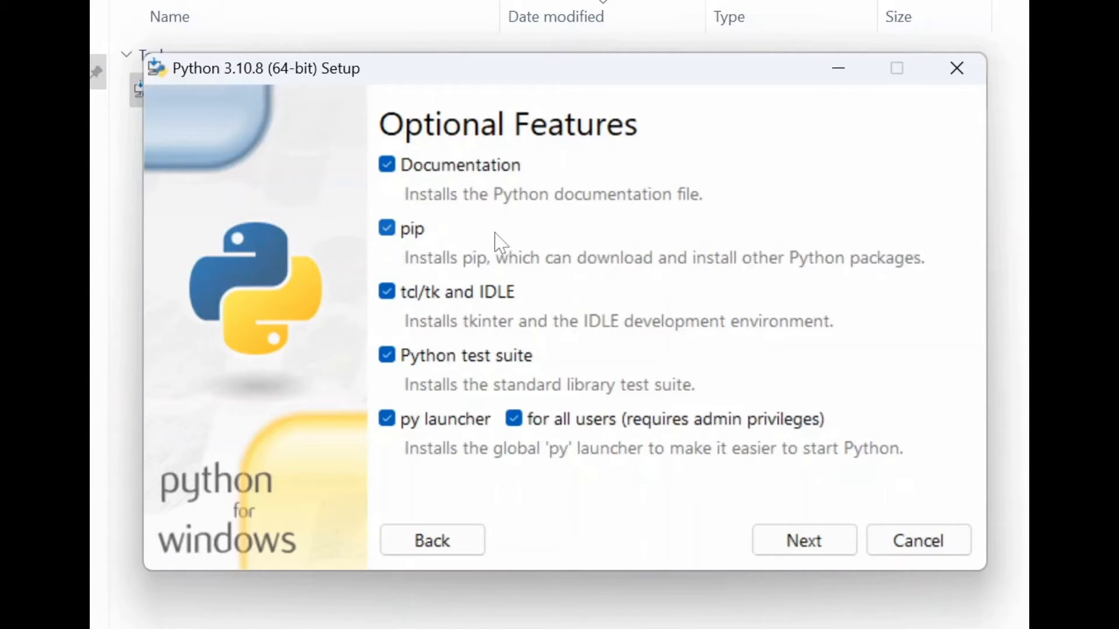
{"action": "mouse_move", "coordinate": [670, 318]}
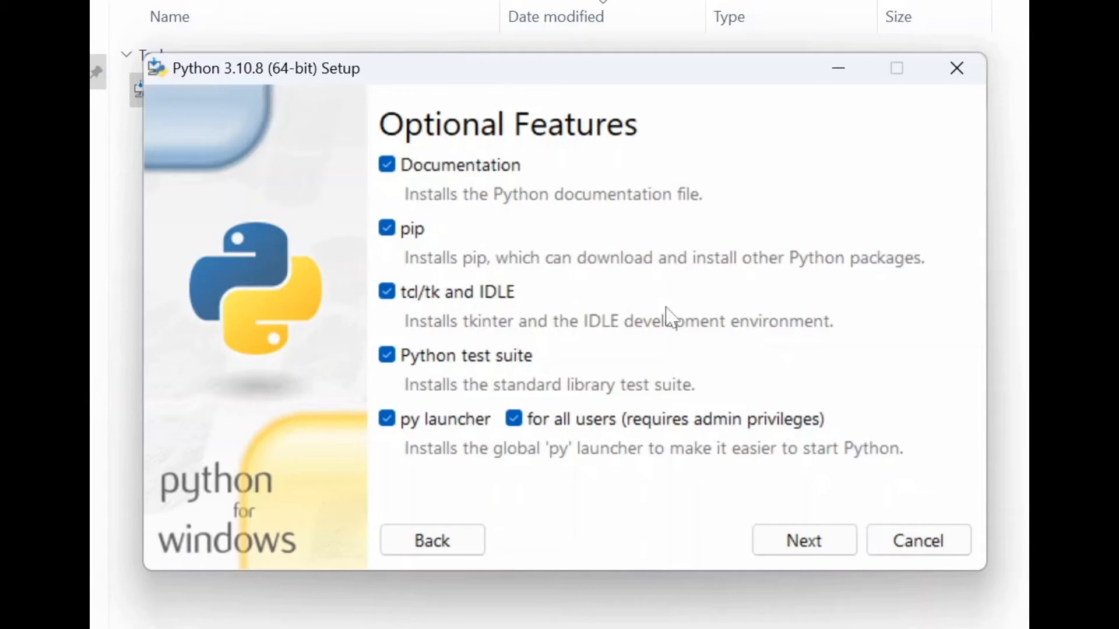
{"action": "mouse_move", "coordinate": [762, 366]}
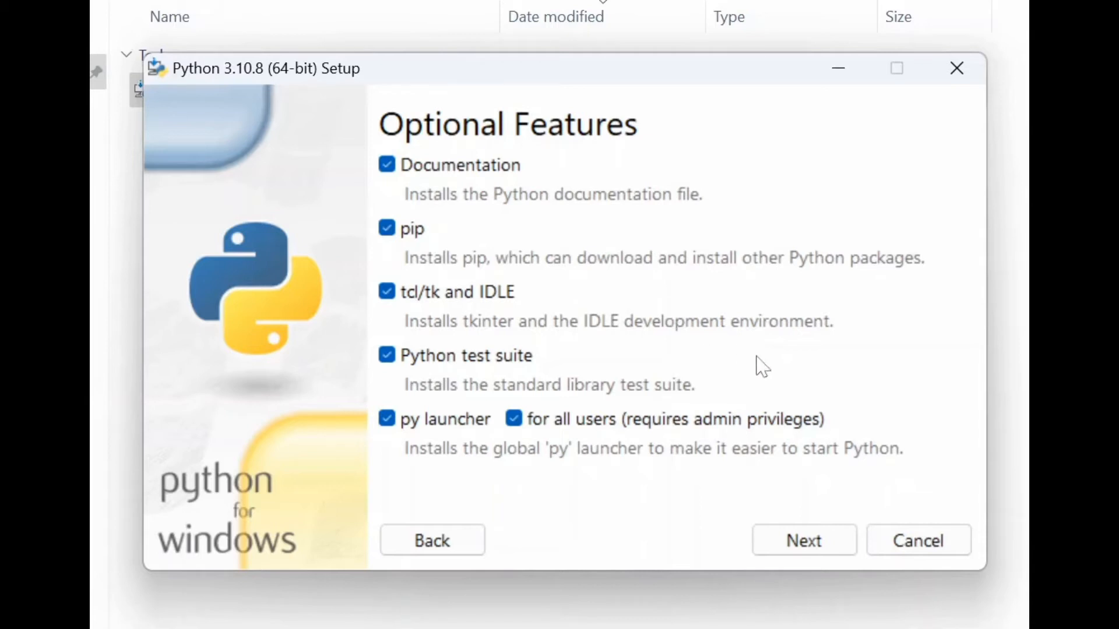
{"action": "mouse_move", "coordinate": [653, 350]}
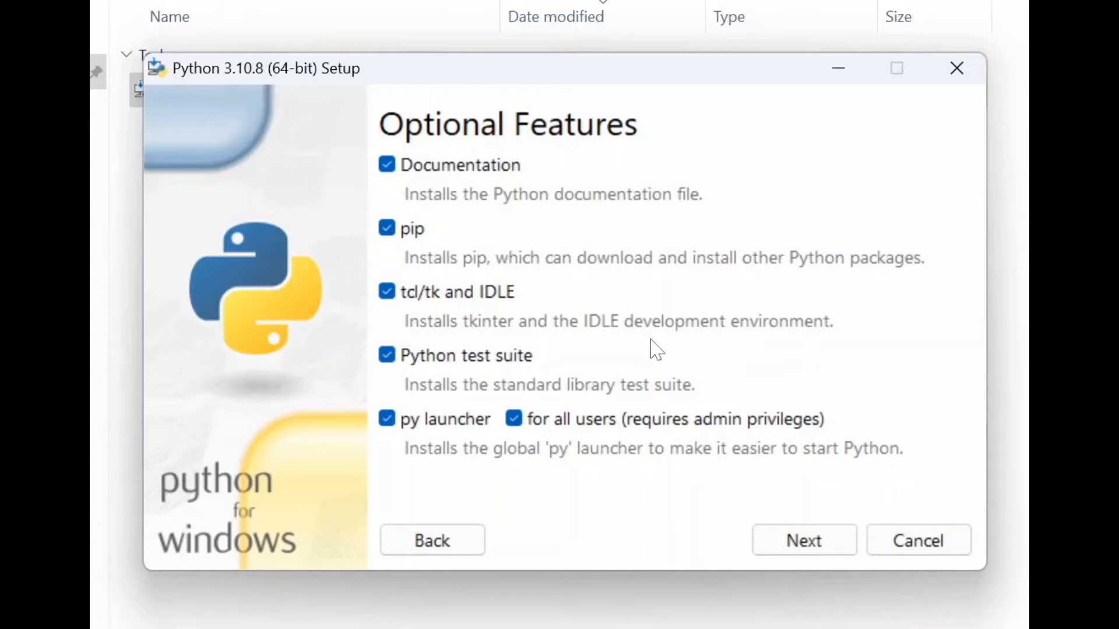
{"action": "mouse_move", "coordinate": [585, 509]}
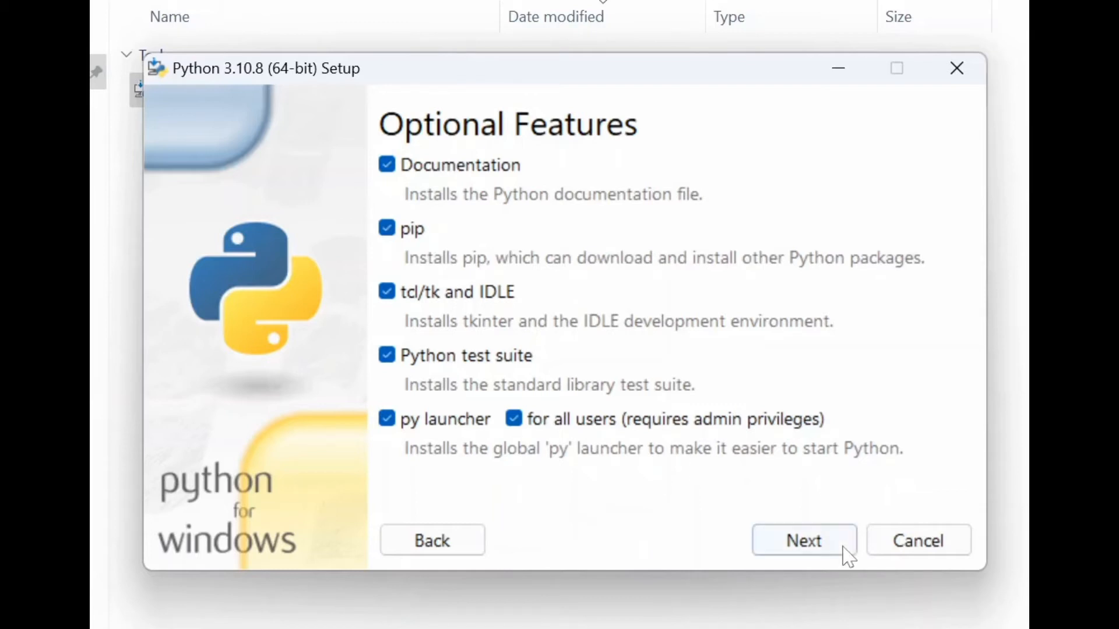
Keep all optional features, then enable install for all users and debugging symbols.
{"action": "left_click", "coordinate": [803, 540]}
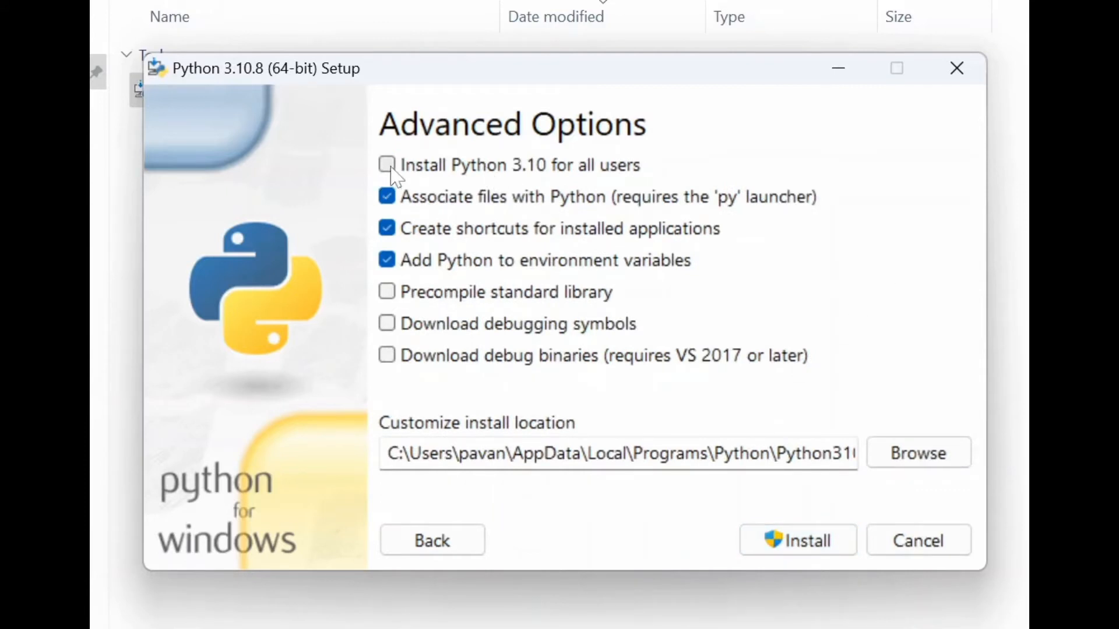
{"action": "left_click", "coordinate": [386, 165]}
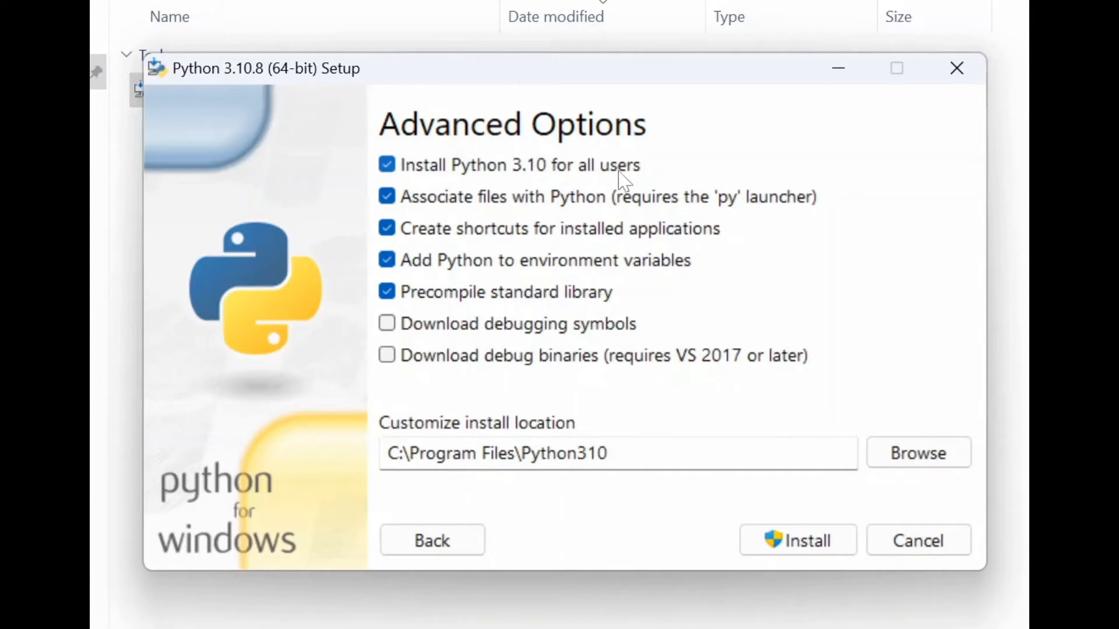
{"action": "mouse_move", "coordinate": [635, 177]}
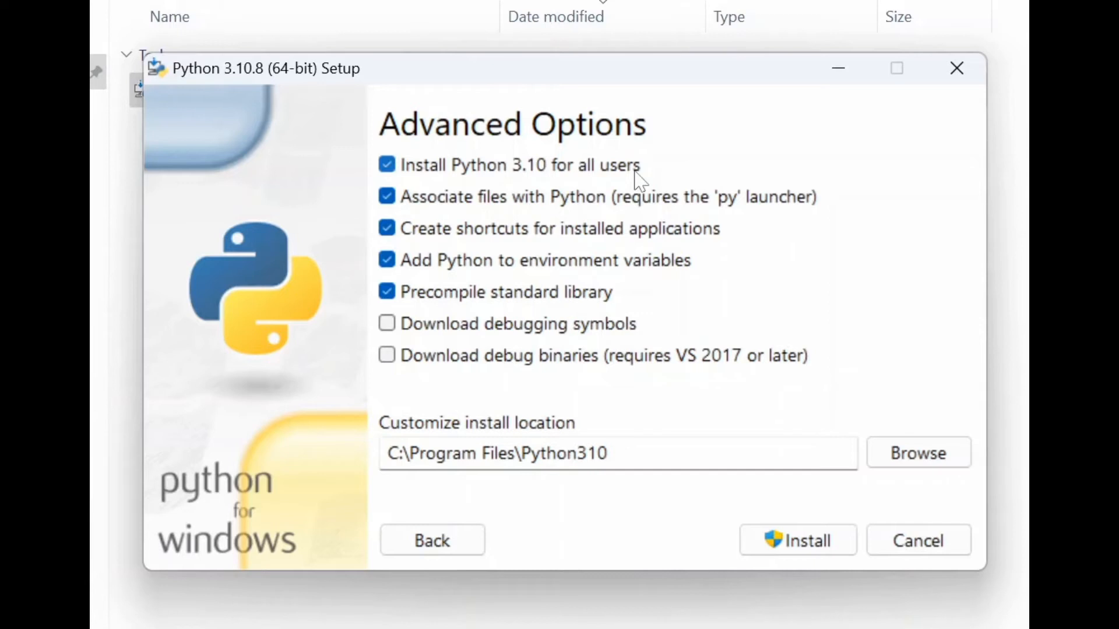
{"action": "mouse_move", "coordinate": [490, 235]}
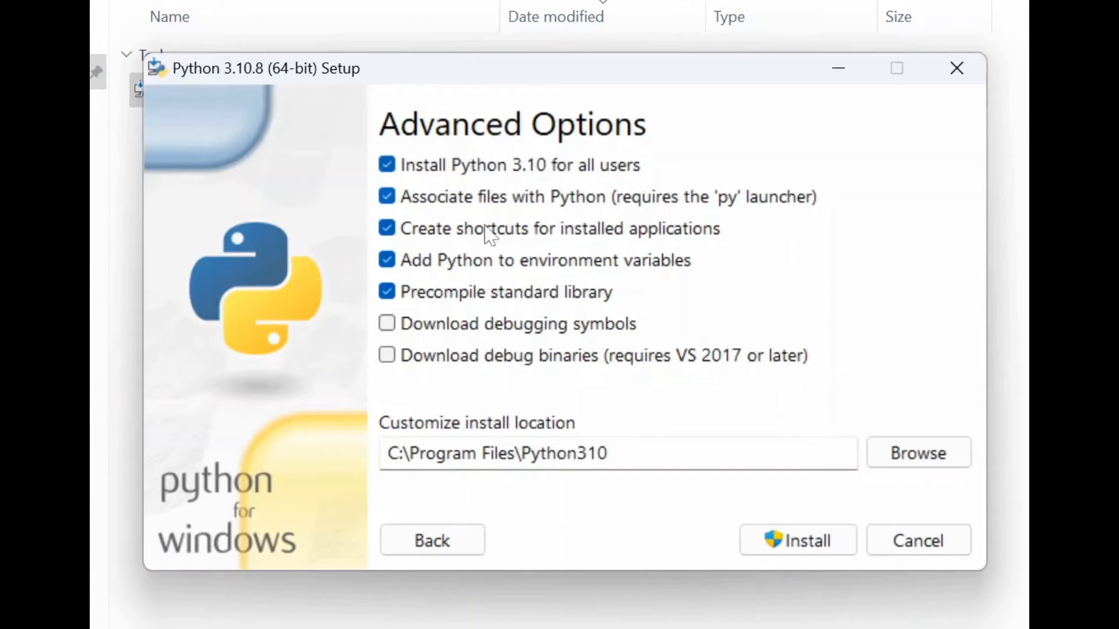
{"action": "mouse_move", "coordinate": [469, 348]}
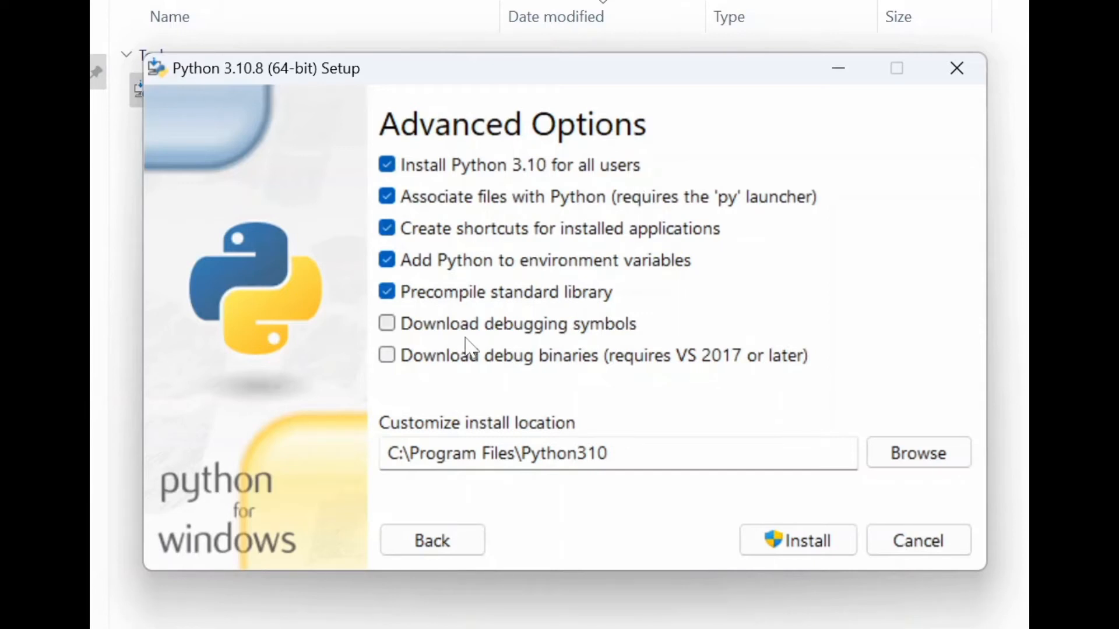
{"action": "mouse_move", "coordinate": [387, 323]}
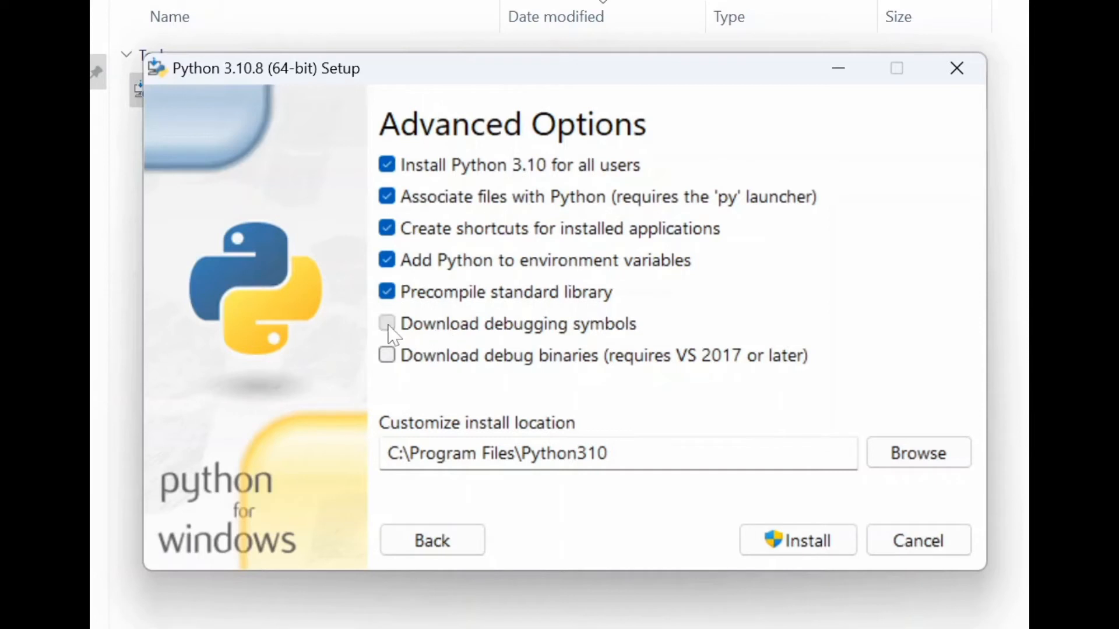
{"action": "left_click", "coordinate": [386, 323]}
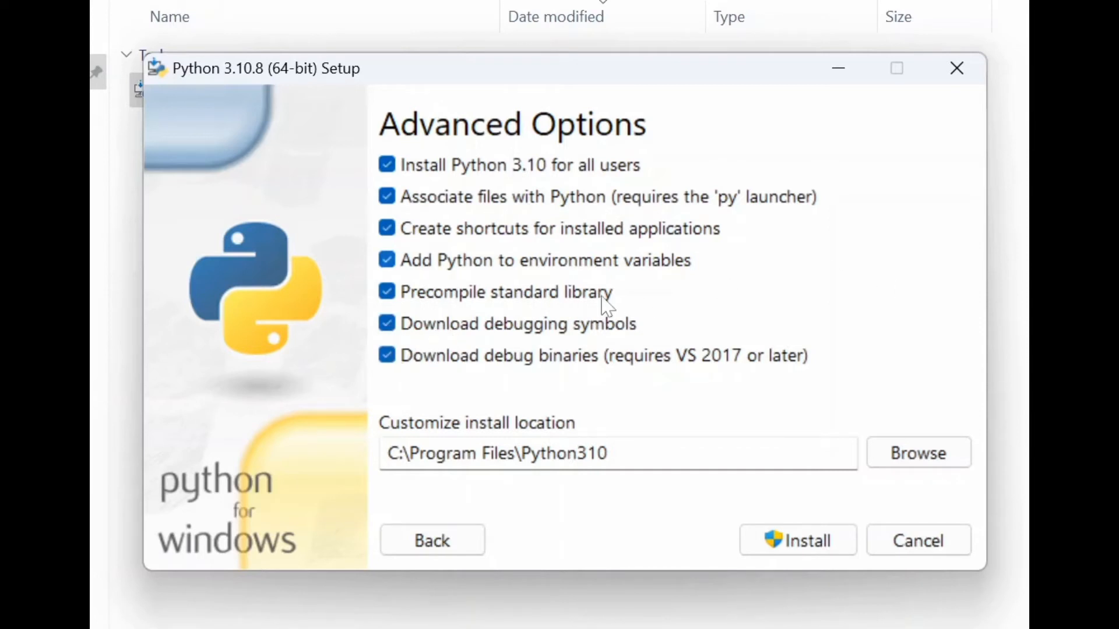
{"action": "mouse_move", "coordinate": [699, 312]}
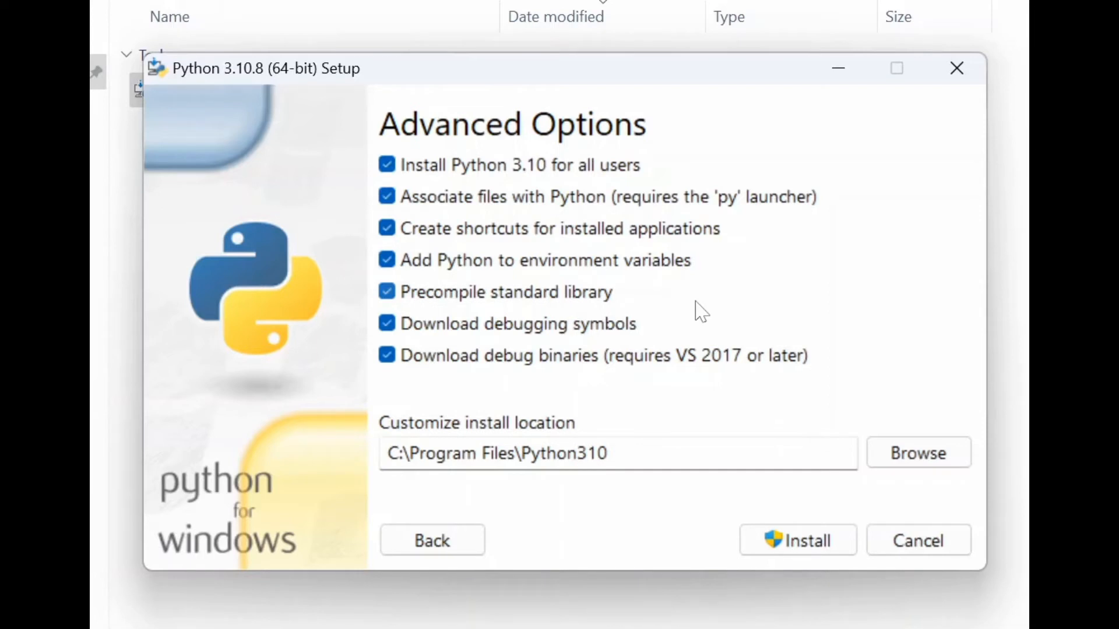
{"action": "mouse_move", "coordinate": [806, 303]}
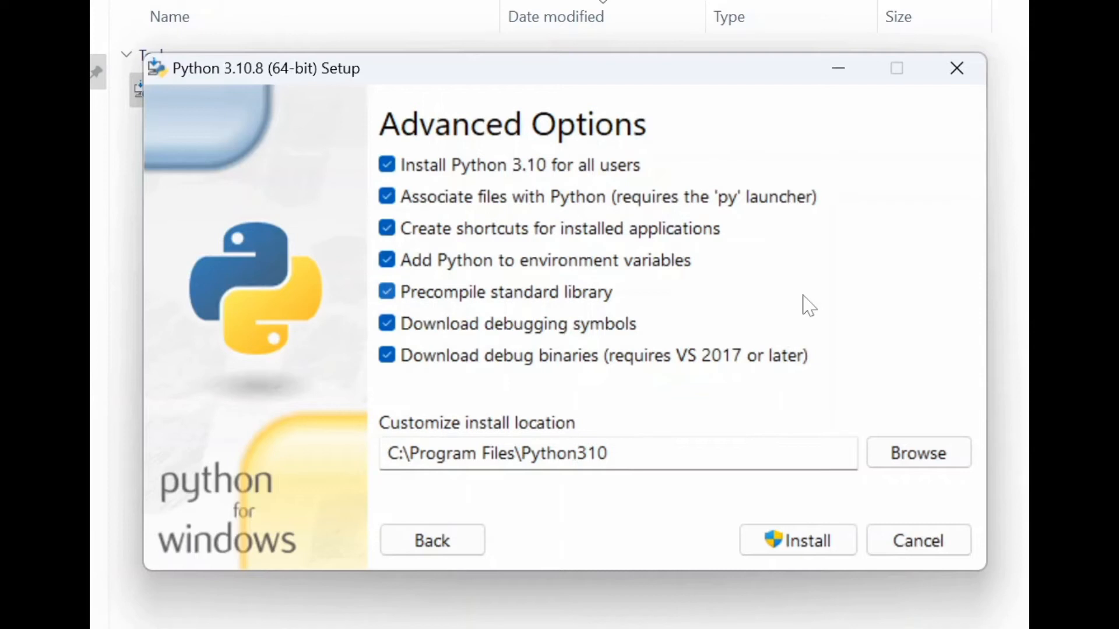
{"action": "mouse_move", "coordinate": [844, 296]}
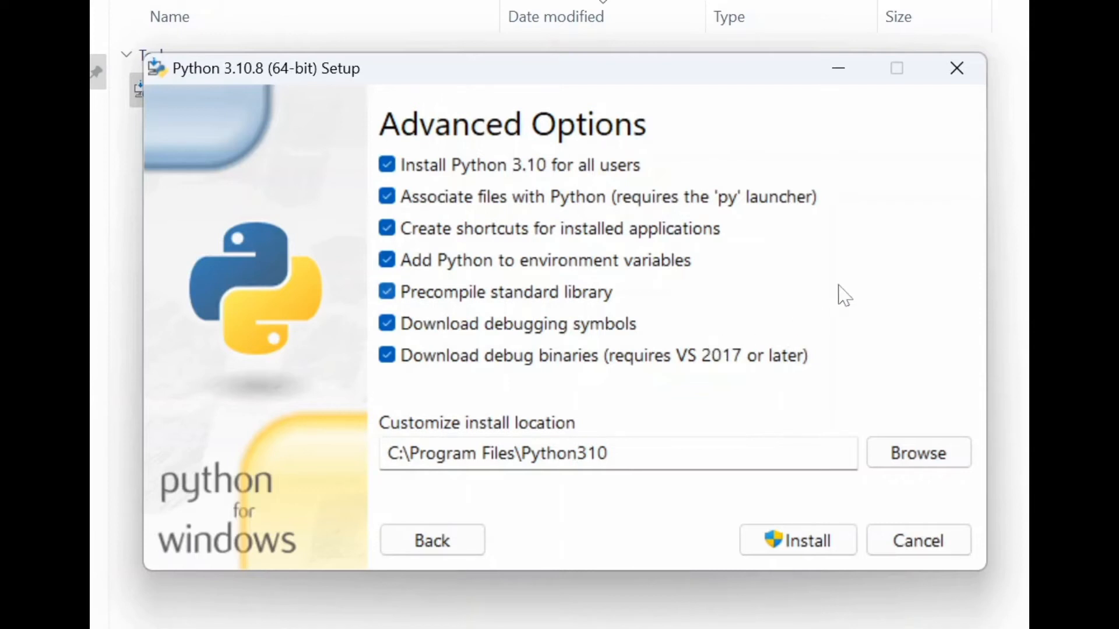
{"action": "mouse_move", "coordinate": [732, 344]}
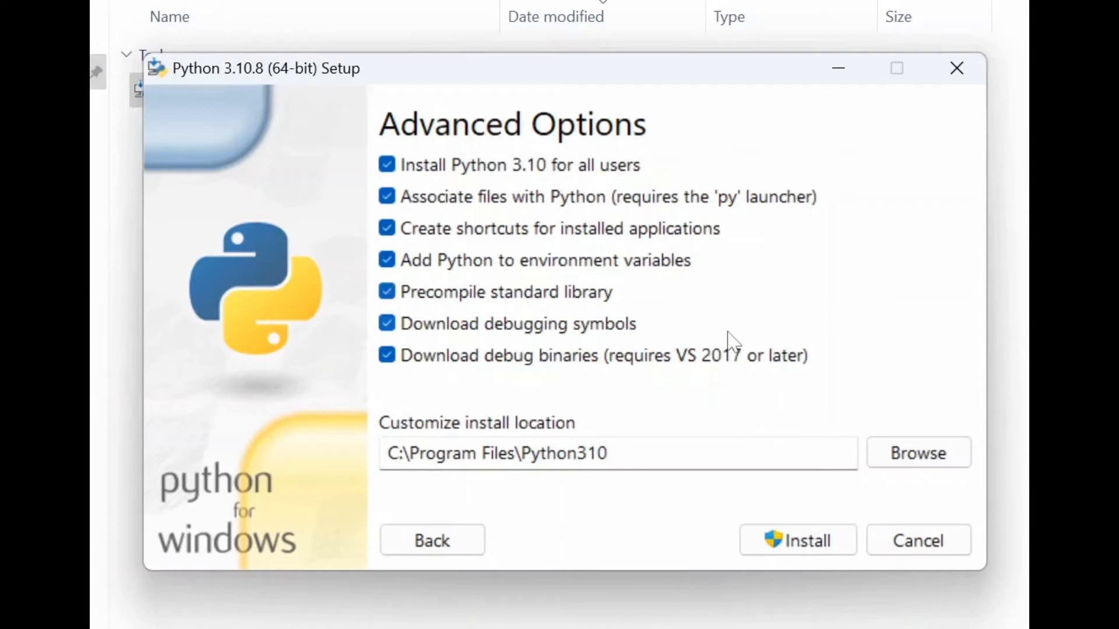
Replace 'Program Files' with 'Python' so the install path reads C:\Python\Python310.
{"action": "left_click", "coordinate": [500, 453]}
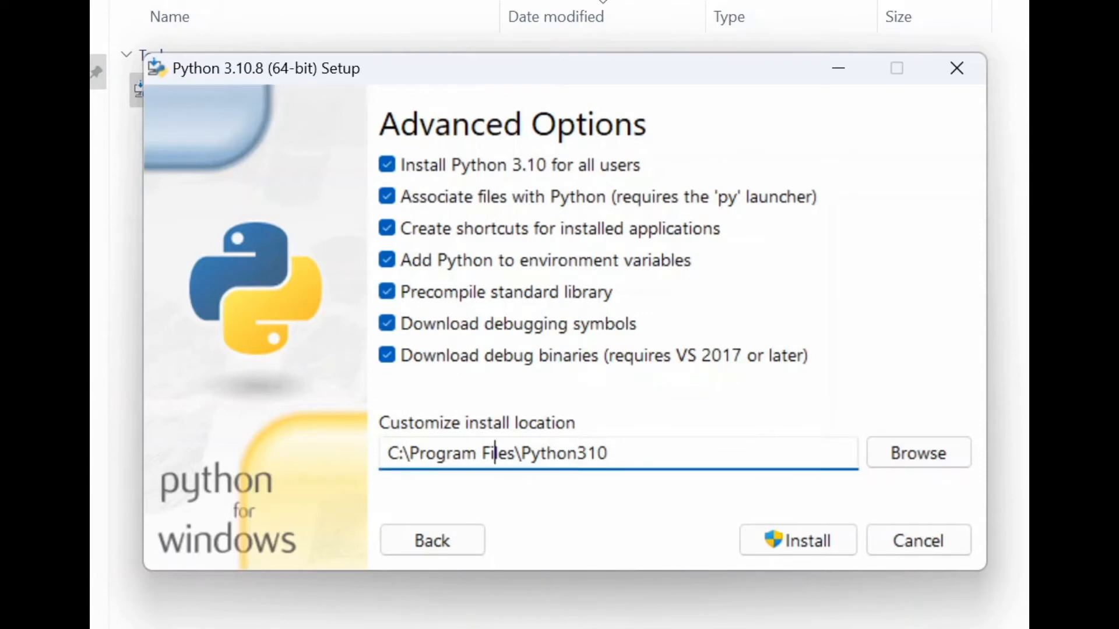
{"action": "double_click", "coordinate": [464, 454]}
{"action": "type", "text": "ython"}
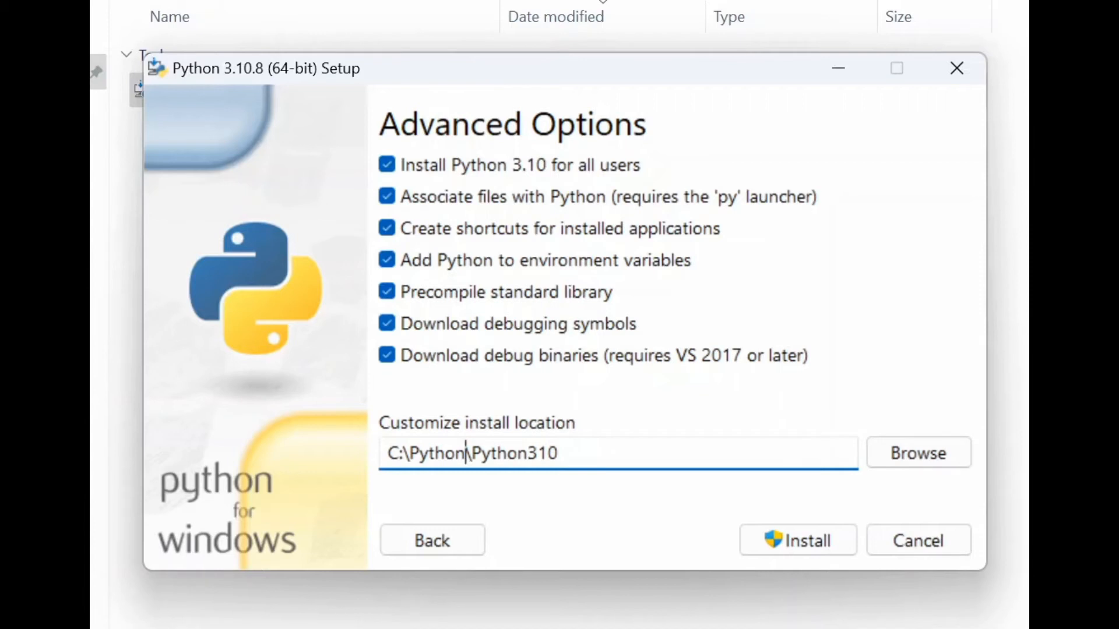
{"action": "mouse_move", "coordinate": [617, 377]}
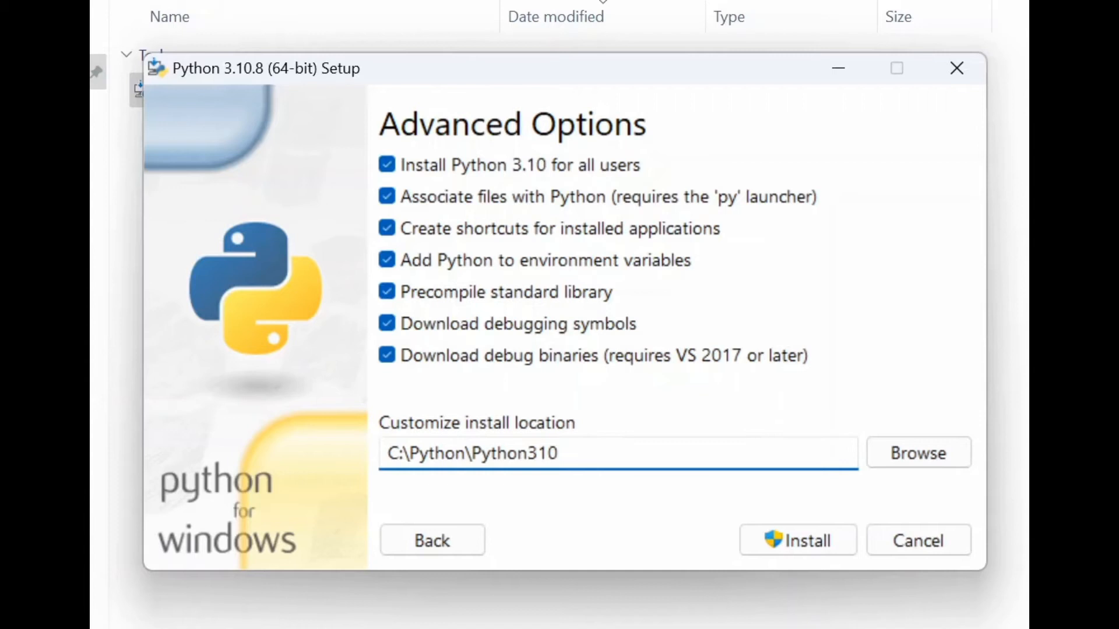
{"action": "double_click", "coordinate": [438, 453]}
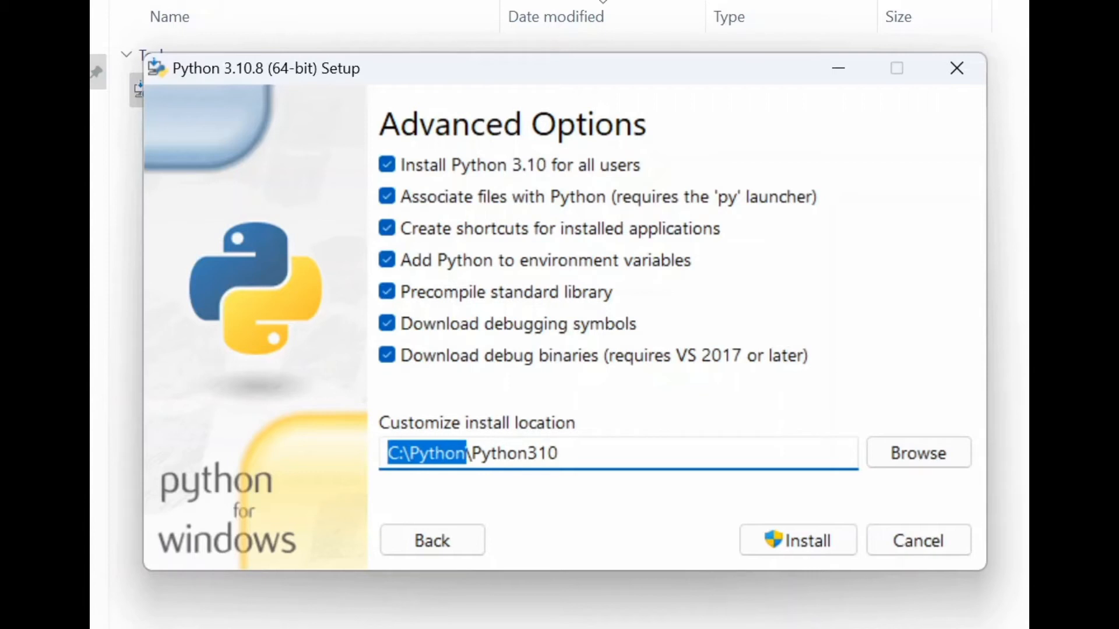
{"action": "left_click", "coordinate": [556, 453]}
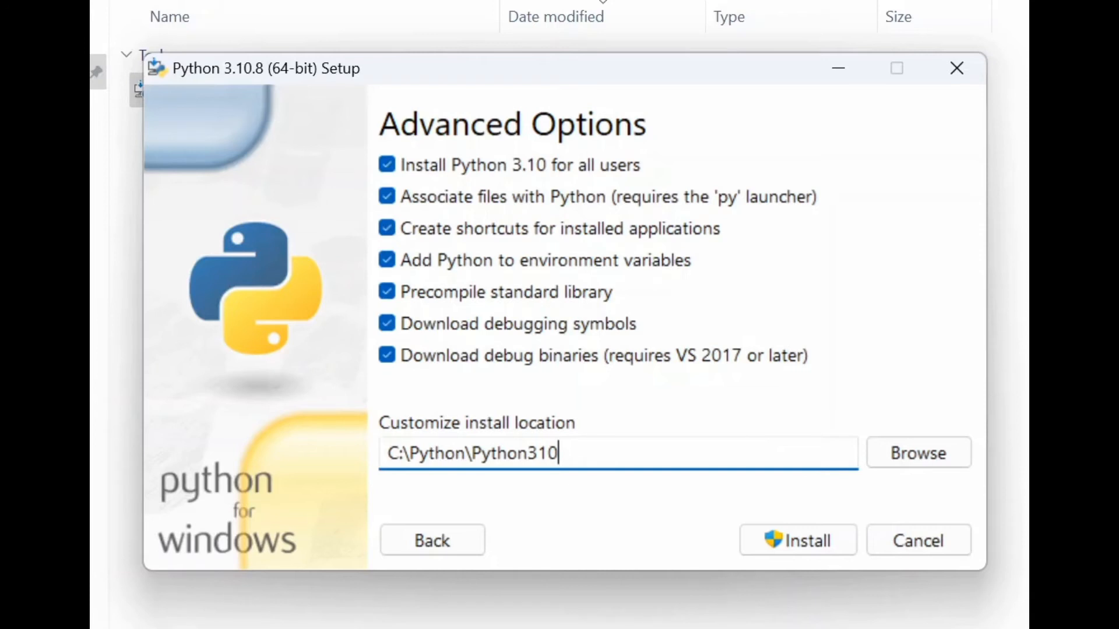
{"action": "mouse_move", "coordinate": [646, 478]}
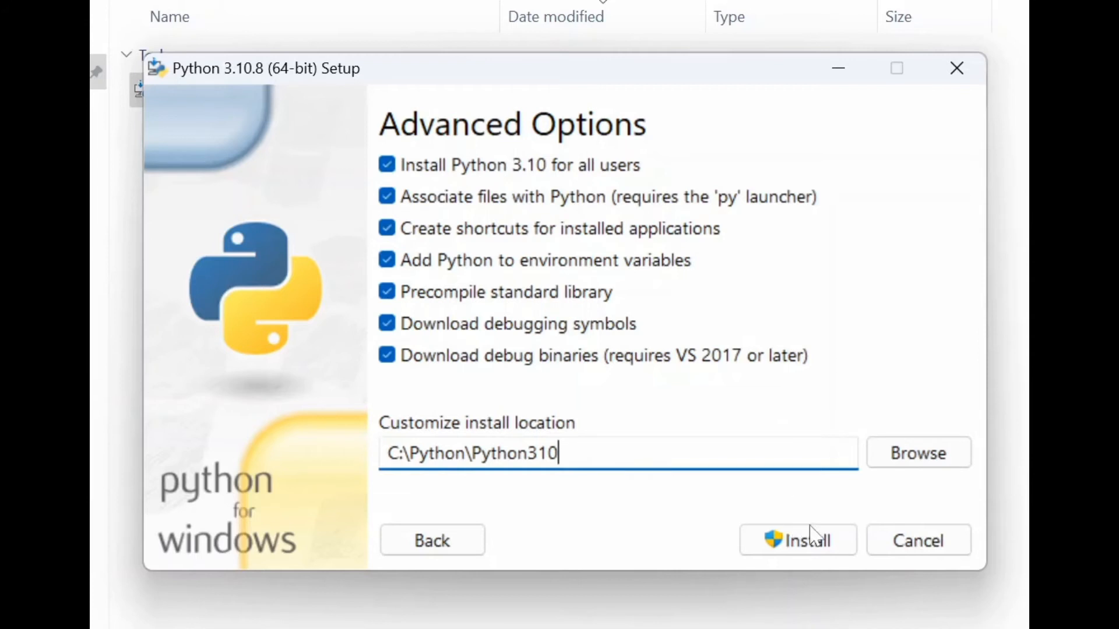
Run the install with the chosen options until 'Setup was successful' appears.
{"action": "left_click", "coordinate": [797, 541]}
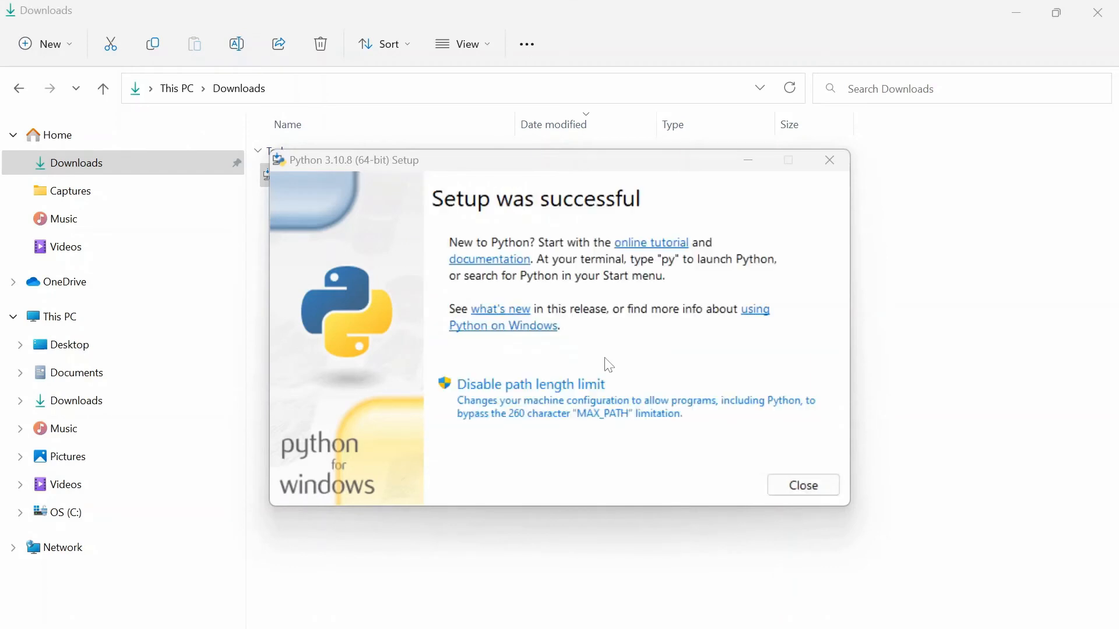
{"action": "mouse_move", "coordinate": [697, 352]}
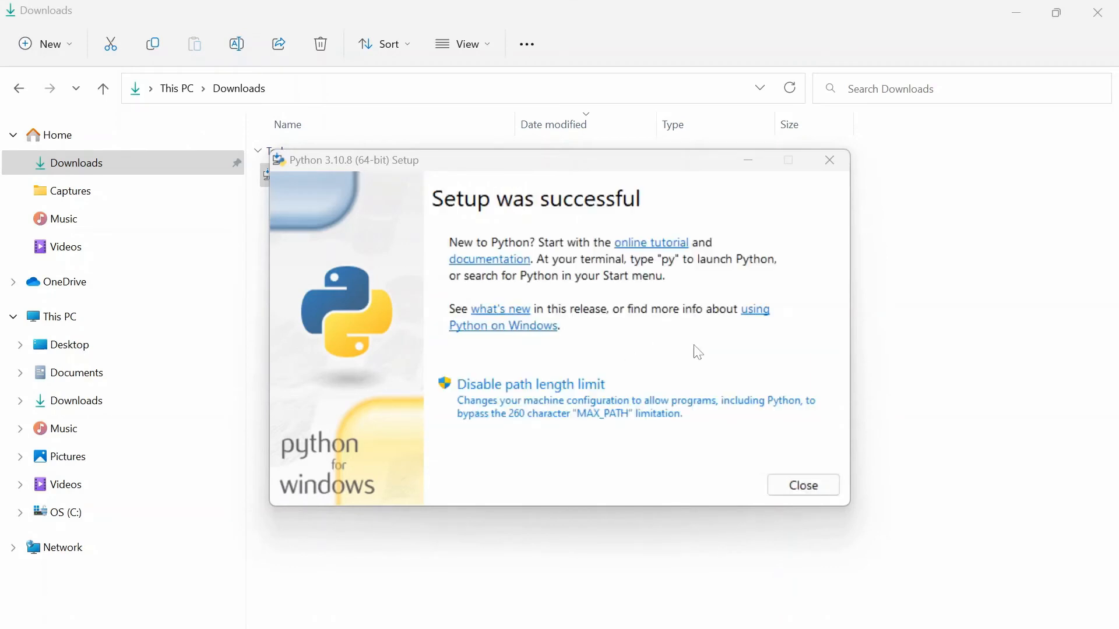
Close the installer and rerun python --version in the old Command Prompt.
{"action": "left_click", "coordinate": [802, 486]}
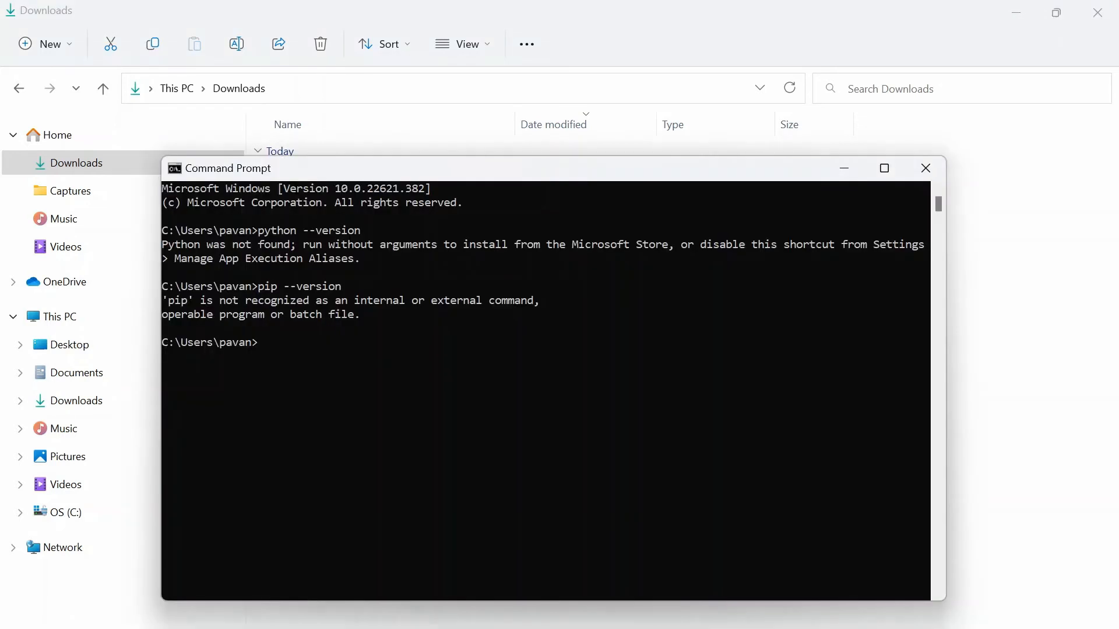
{"action": "mouse_move", "coordinate": [515, 293]}
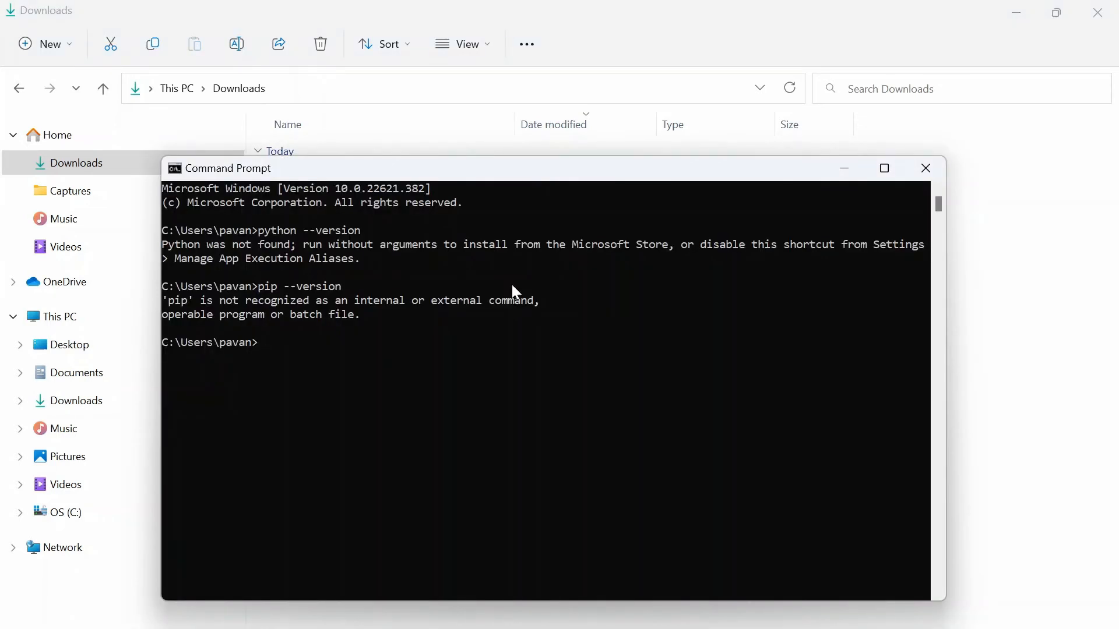
{"action": "type", "text": "python --v"}
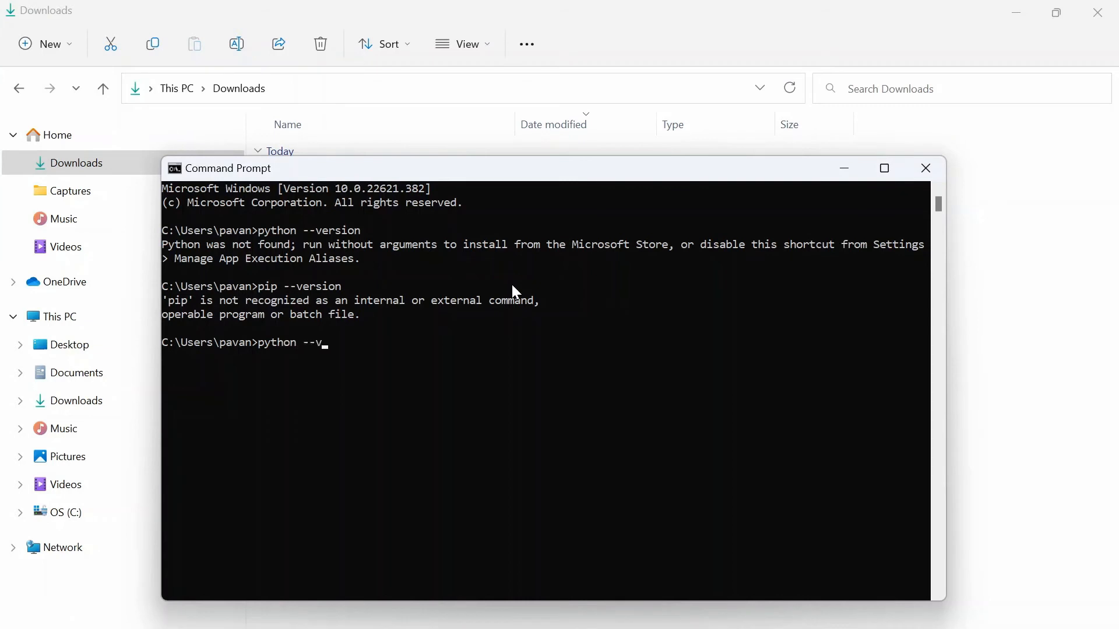
{"action": "key", "text": "Return"}
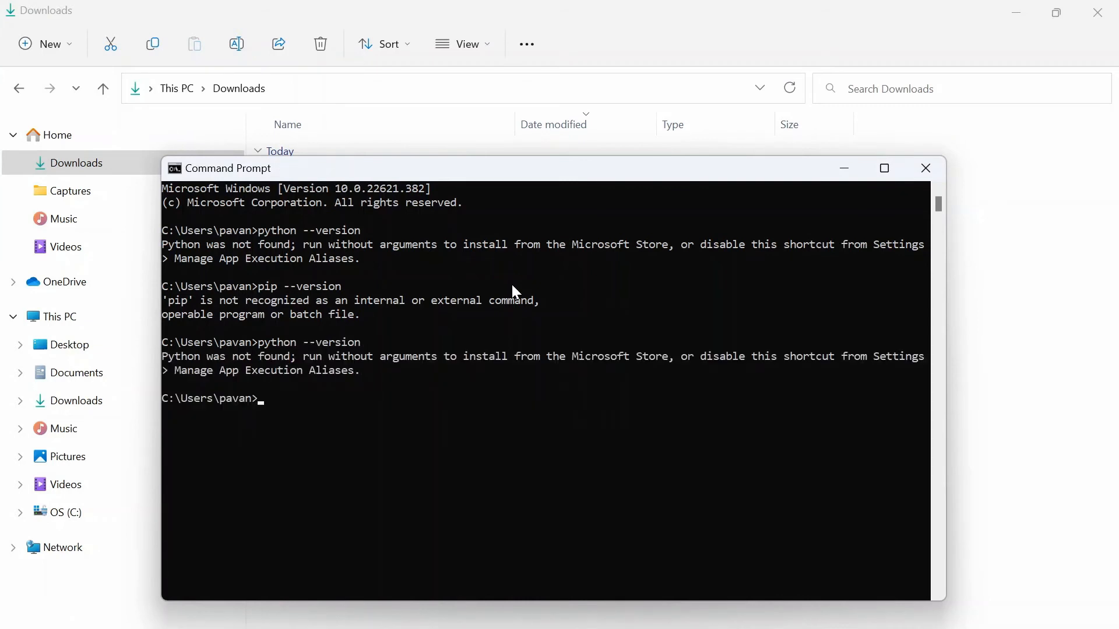
{"action": "mouse_move", "coordinate": [516, 291]}
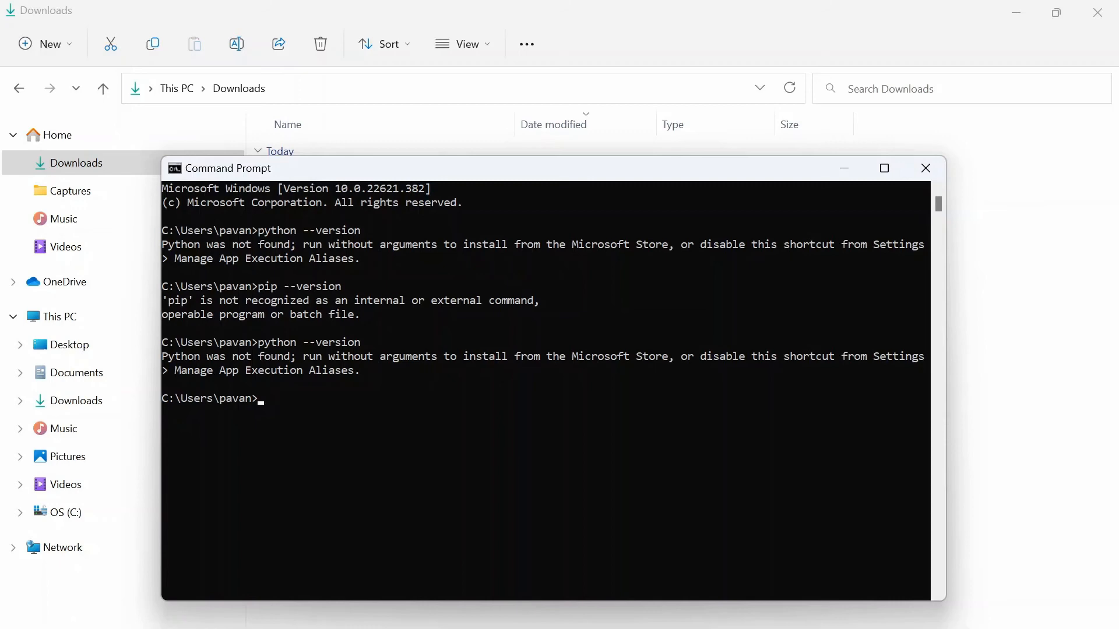
In a new Command Prompt, confirm Python 3.10.8 and pip 22.2.2, then start python.
{"action": "left_click", "coordinate": [924, 169]}
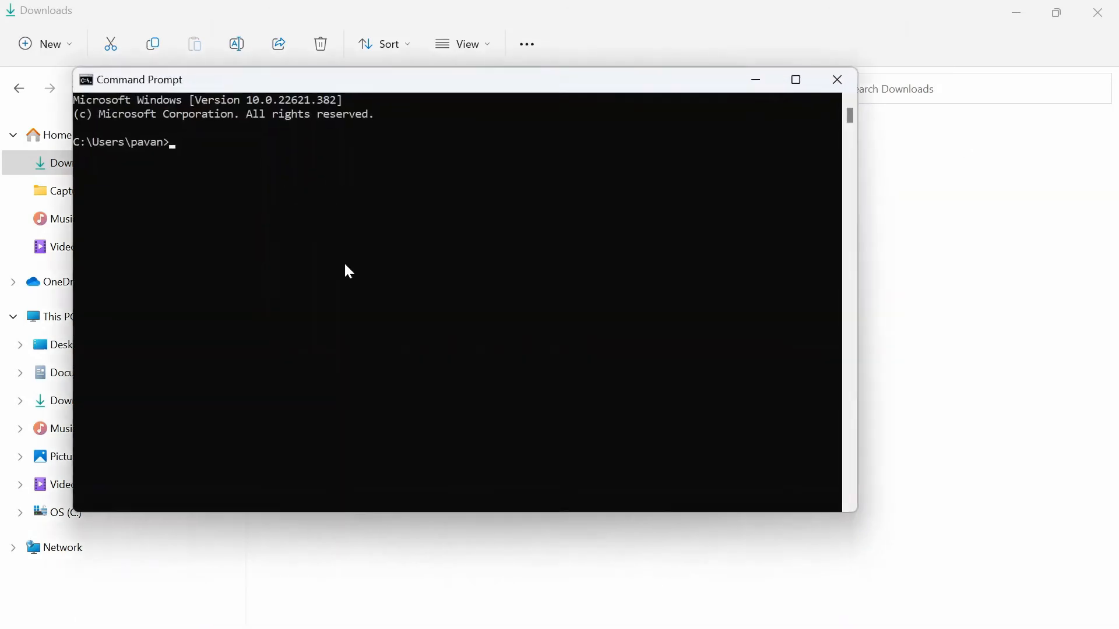
{"action": "type", "text": "python --version"}
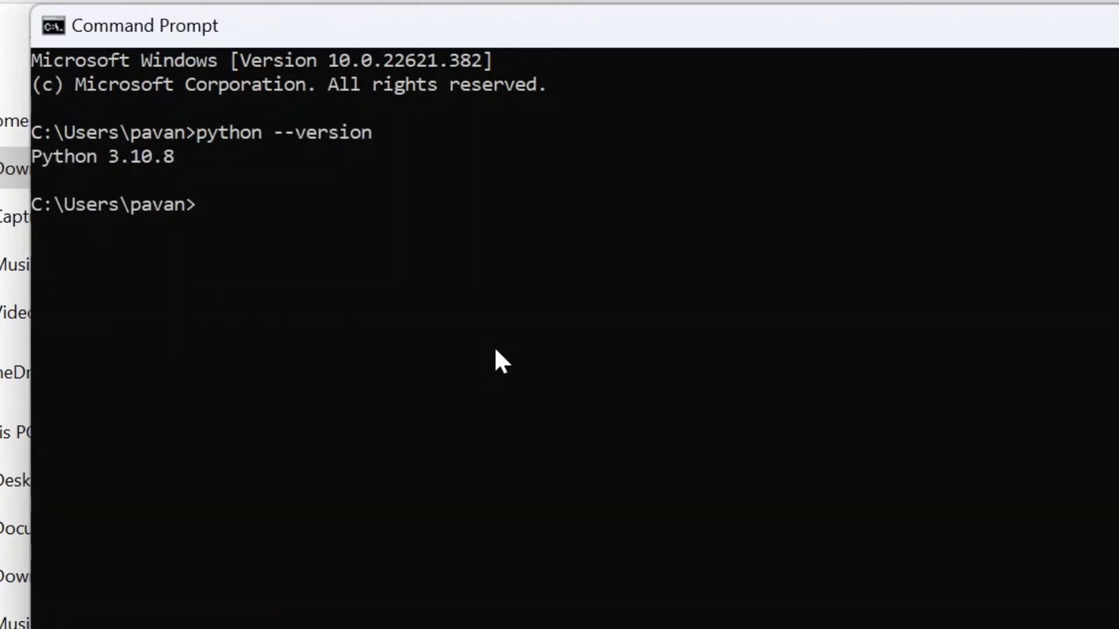
{"action": "mouse_move", "coordinate": [140, 189]}
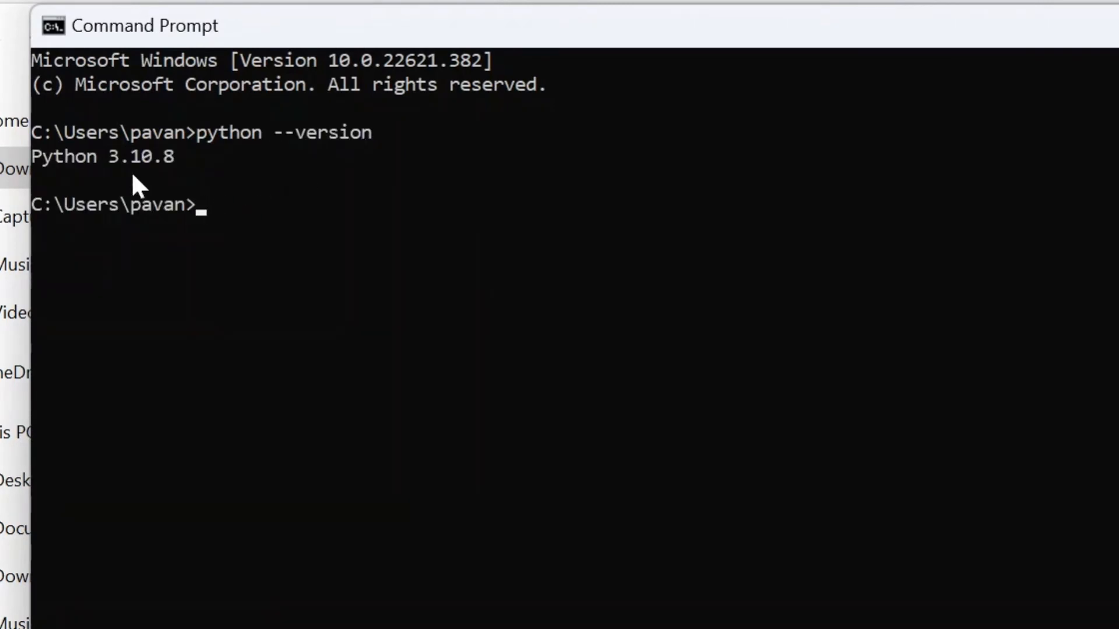
{"action": "mouse_move", "coordinate": [156, 221]}
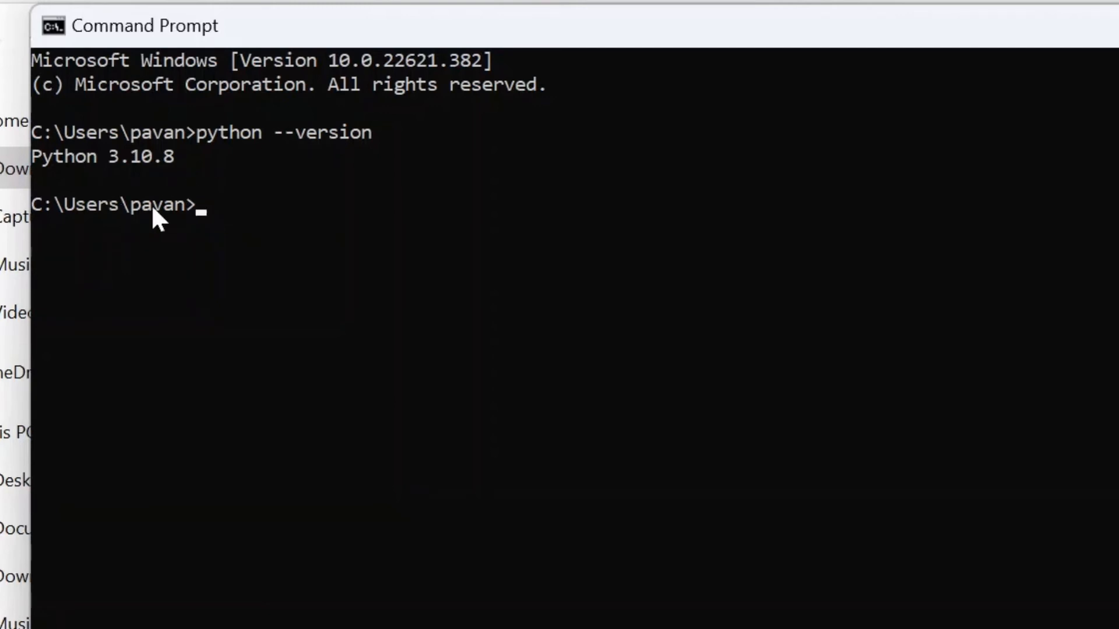
{"action": "mouse_move", "coordinate": [267, 214]}
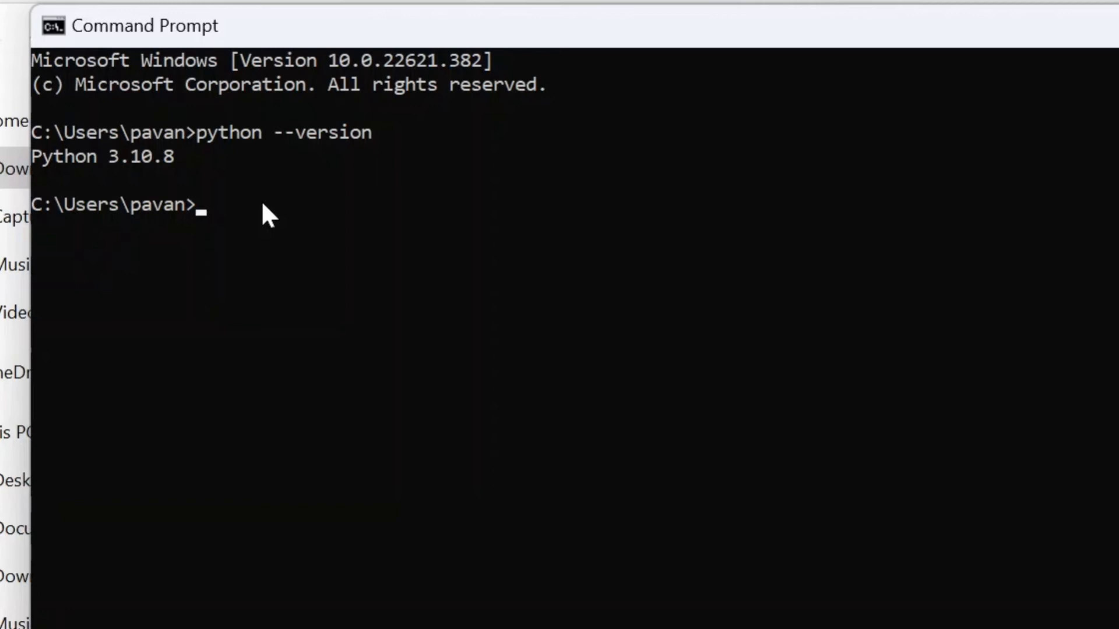
{"action": "type", "text": "pip -"}
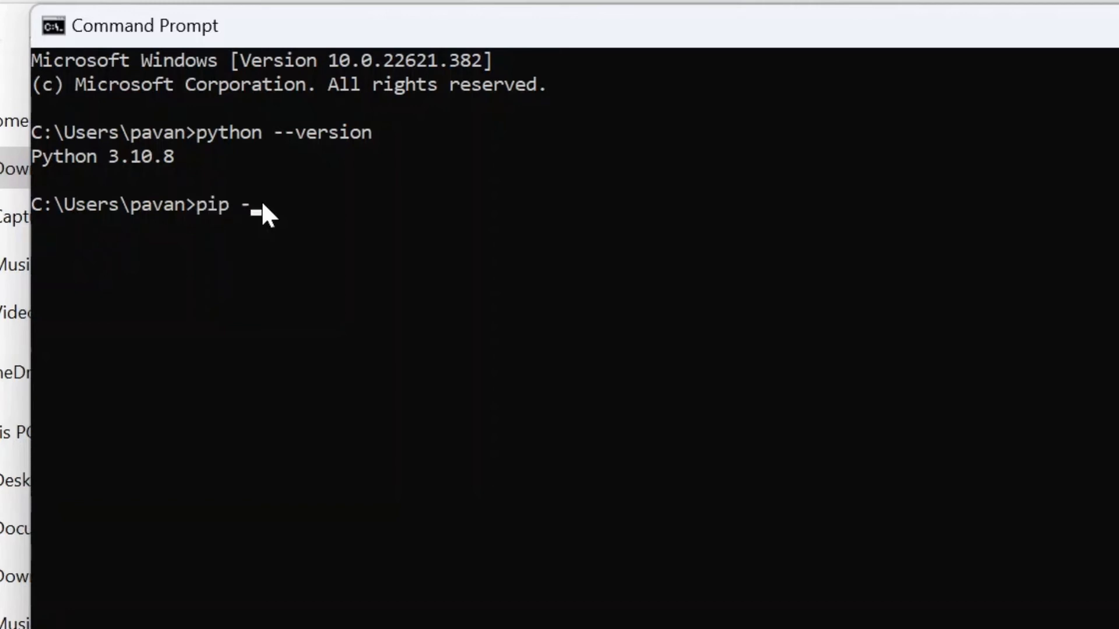
{"action": "type", "text": "-ce"}
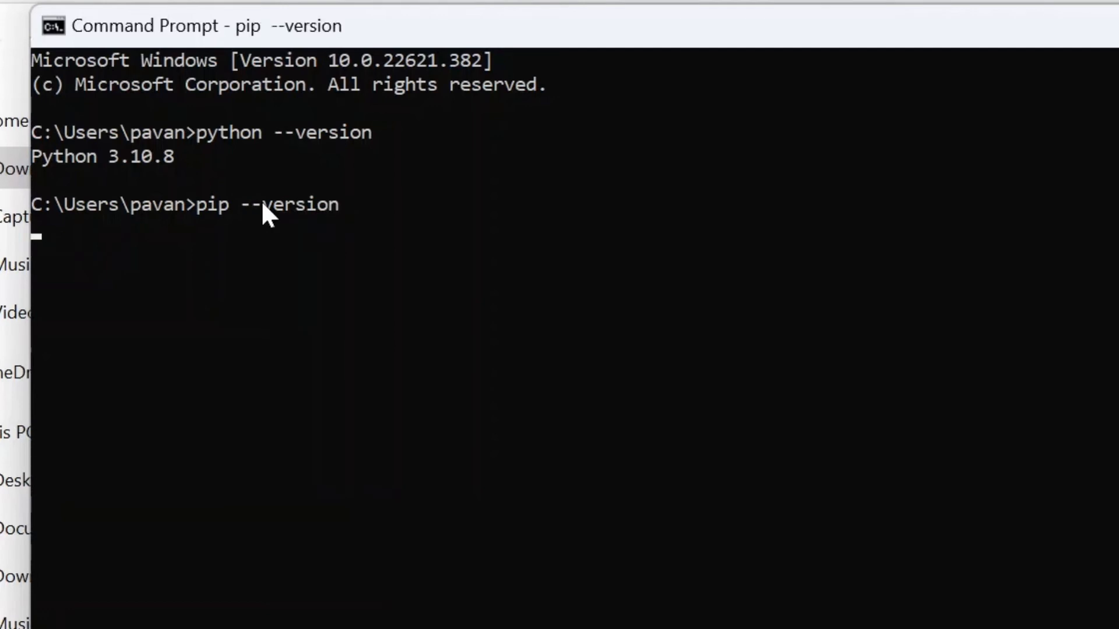
{"action": "key", "text": "Return"}
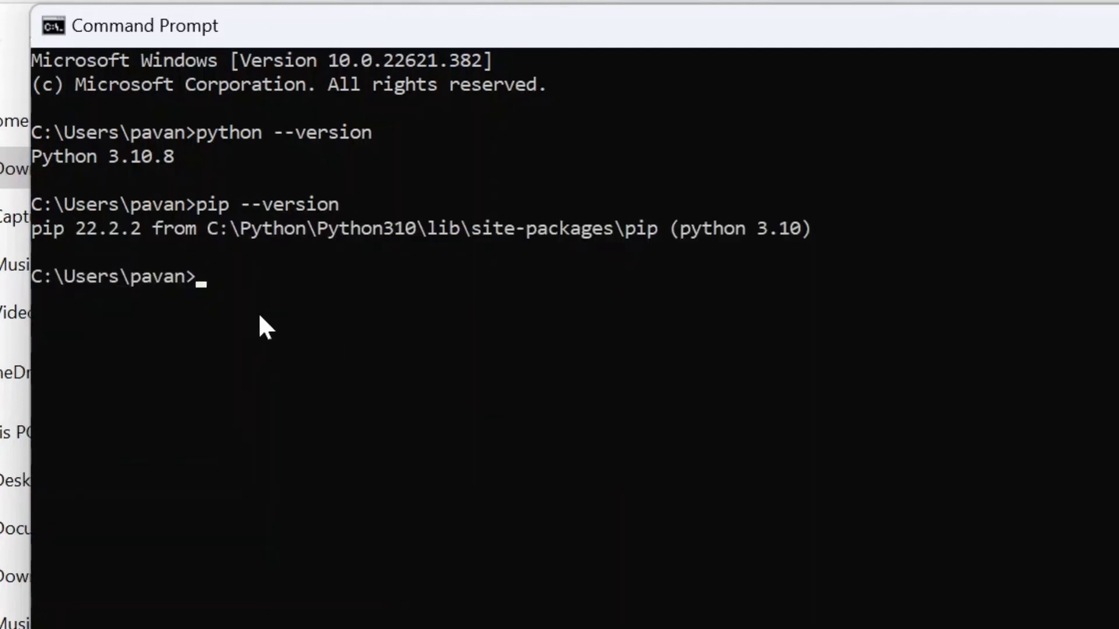
{"action": "mouse_move", "coordinate": [472, 294]}
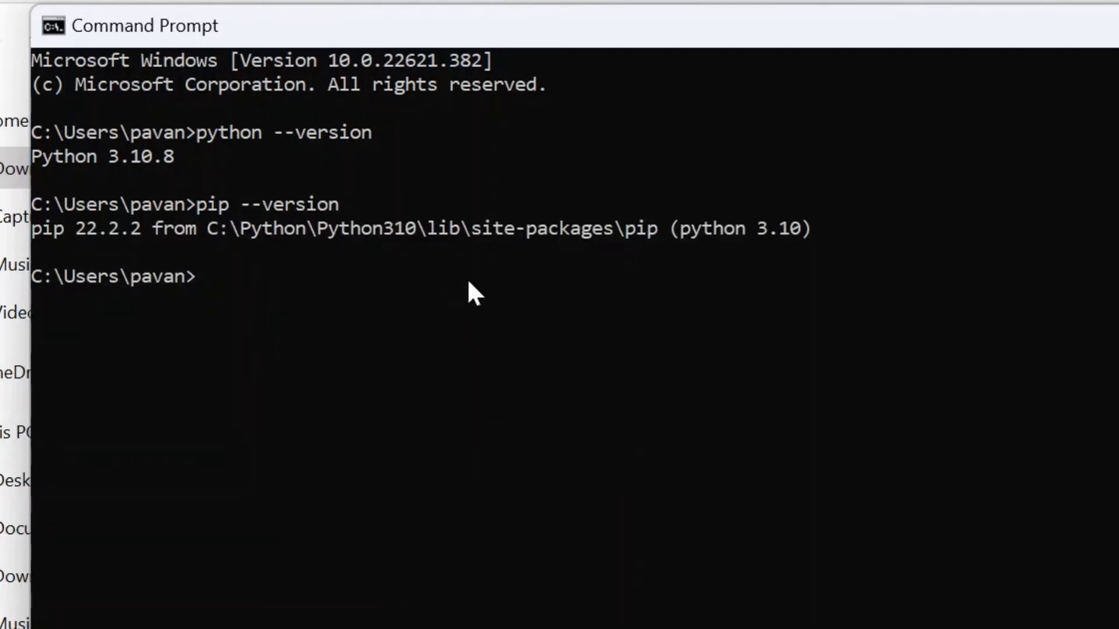
{"action": "type", "text": "python"}
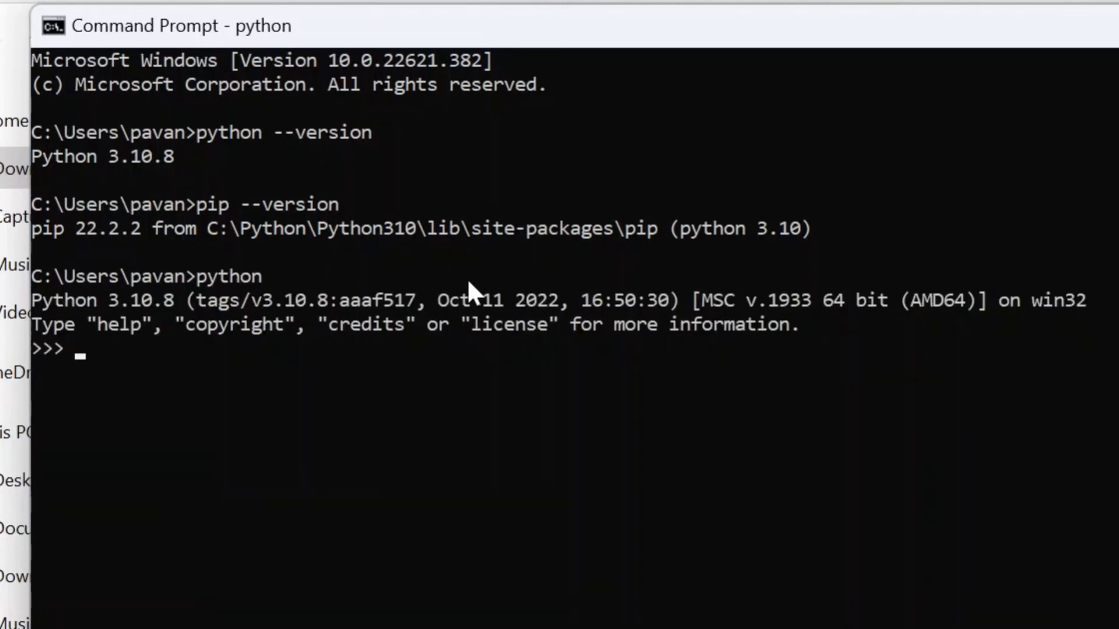
{"action": "mouse_move", "coordinate": [229, 360]}
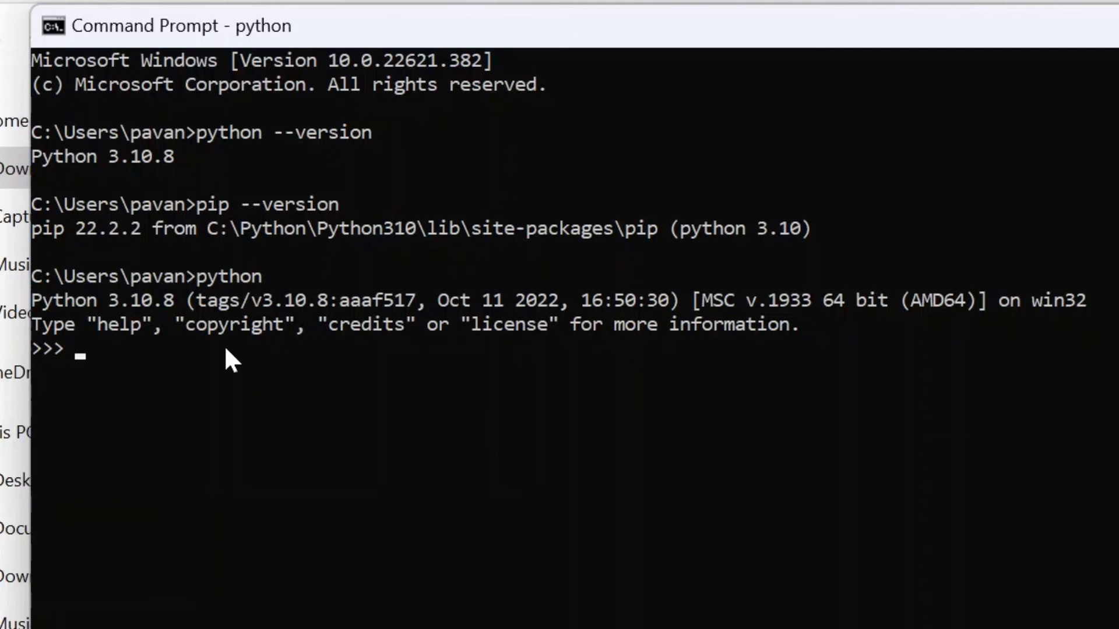
Run print("hello world") at the >>> prompt, then quit() the interpreter.
{"action": "type", "text": "p"}
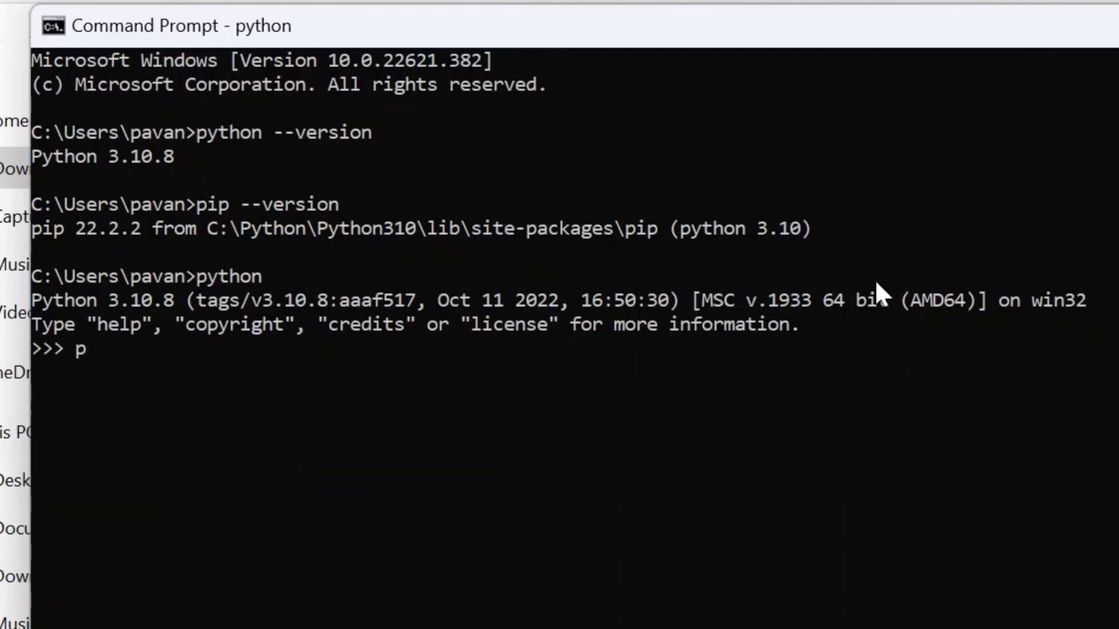
{"action": "type", "text": "rint()"}
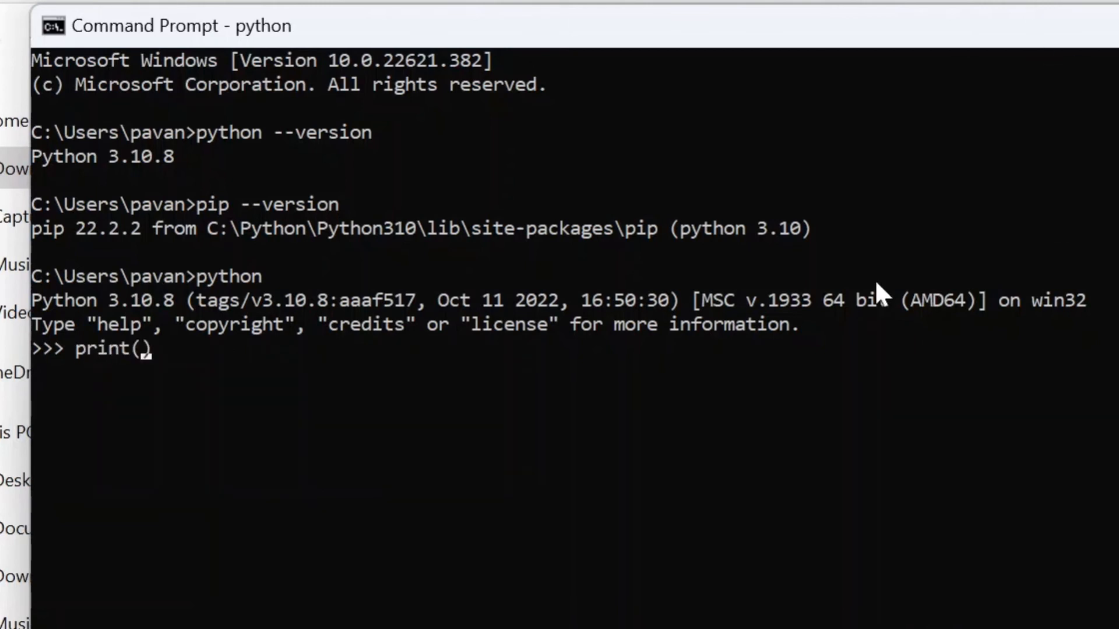
{"action": "type", "text": "\"hello\""}
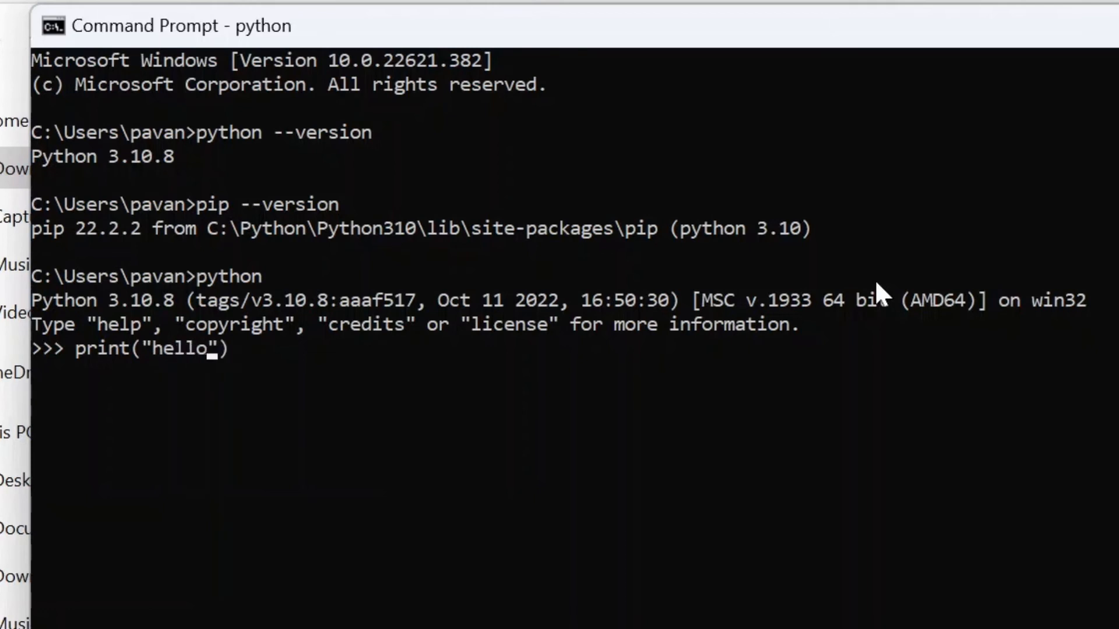
{"action": "type", "text": "worl"}
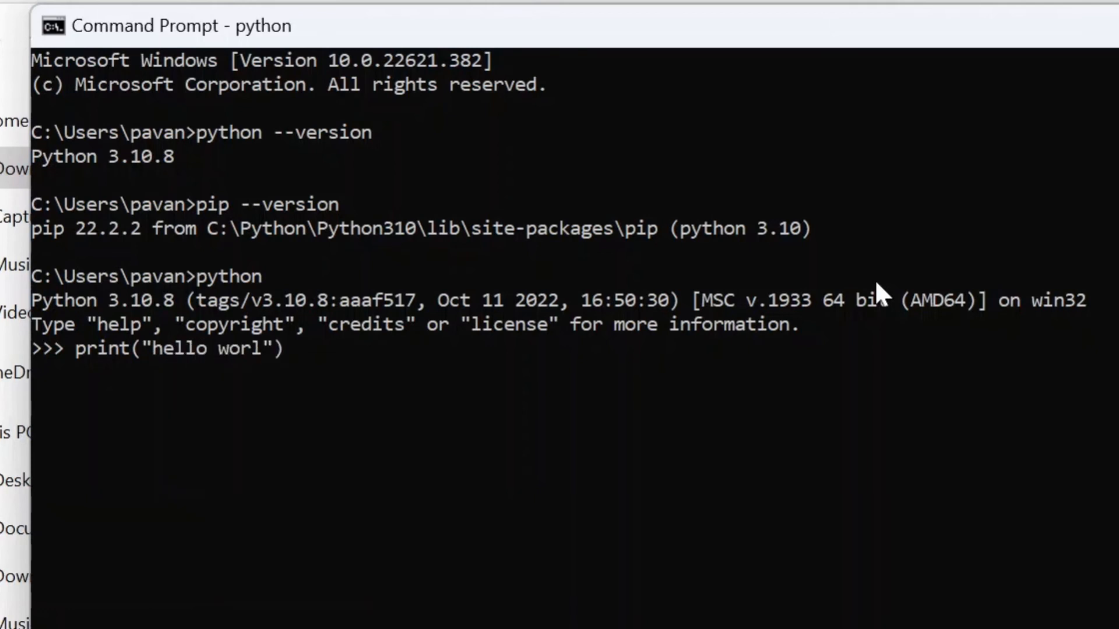
{"action": "type", "text": "d"}
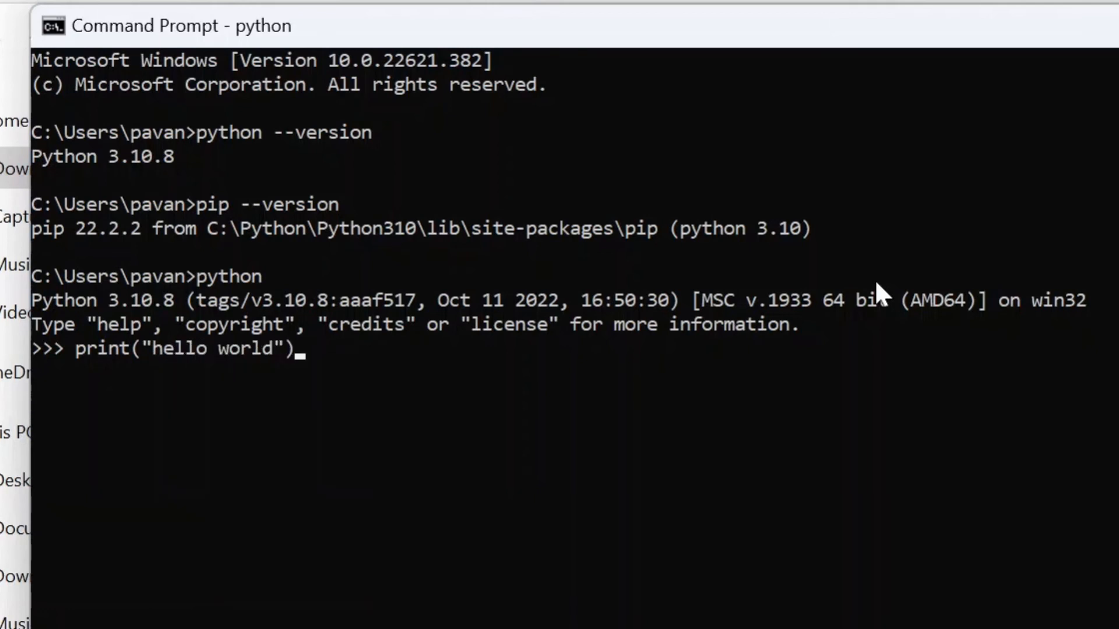
{"action": "key", "text": "Return"}
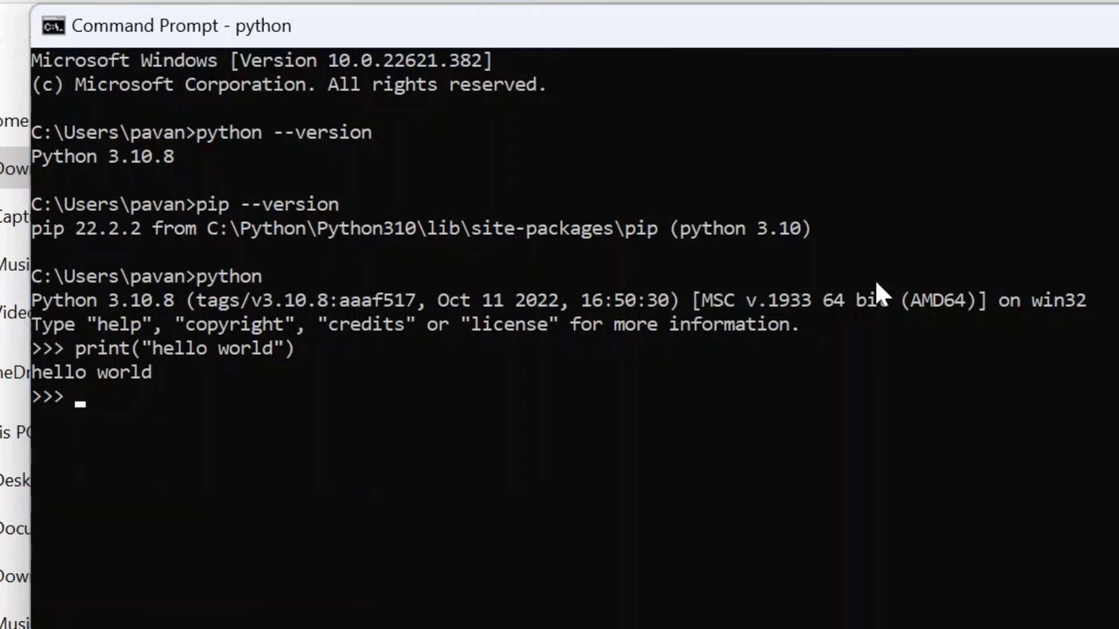
{"action": "mouse_move", "coordinate": [648, 378]}
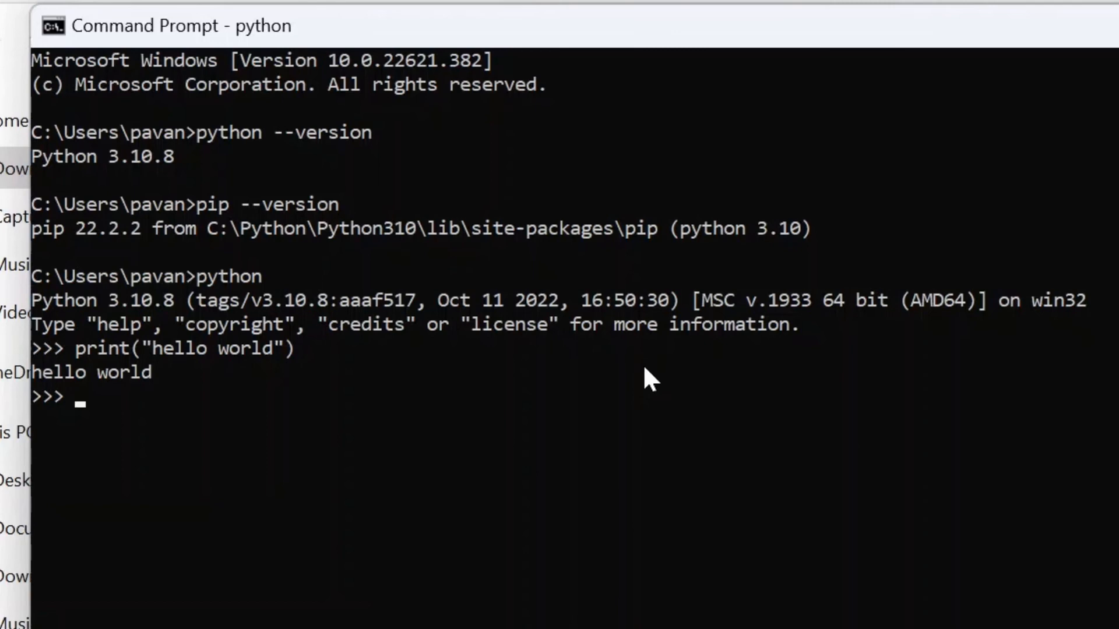
{"action": "type", "text": "quit("}
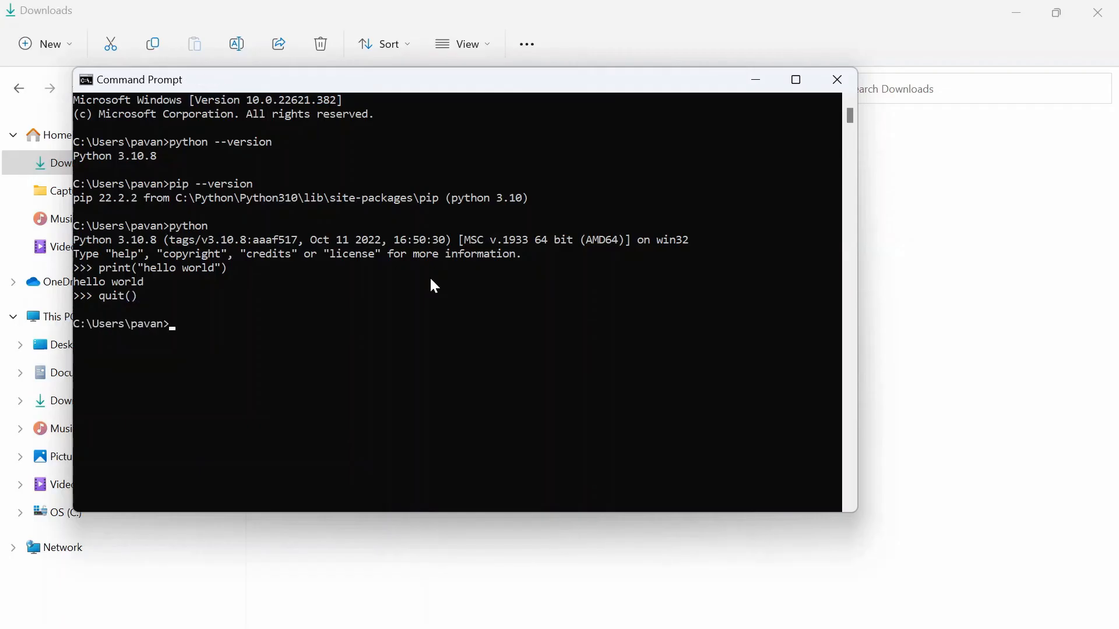
{"action": "mouse_move", "coordinate": [815, 152]}
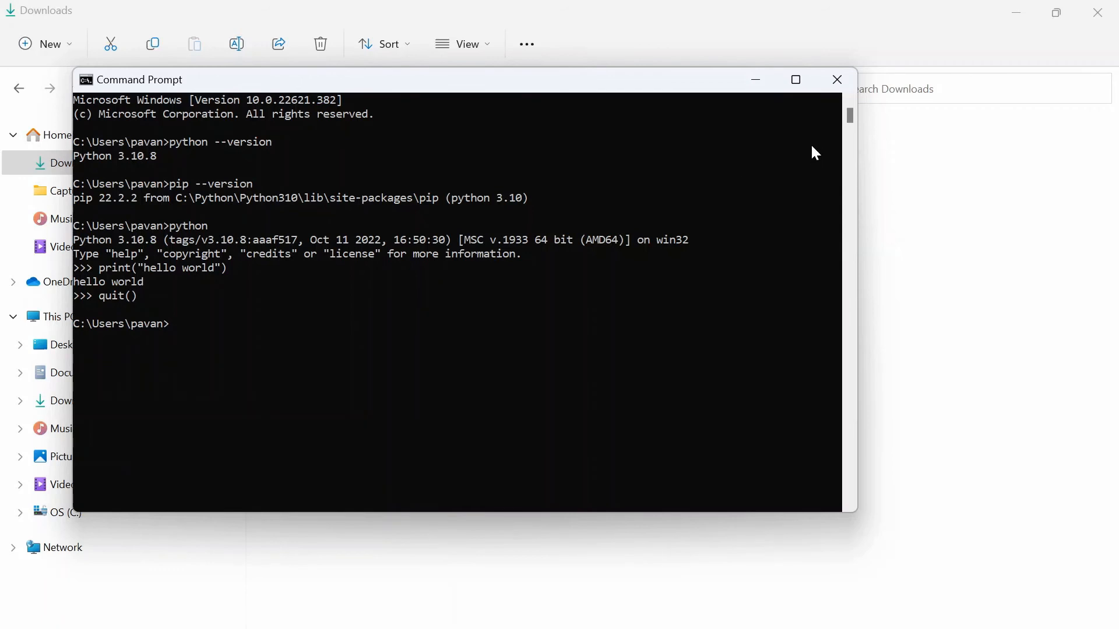
Search the Start menu for 'idle' and launch IDLE (Python 3.10 64-bit).
{"action": "left_click", "coordinate": [836, 79]}
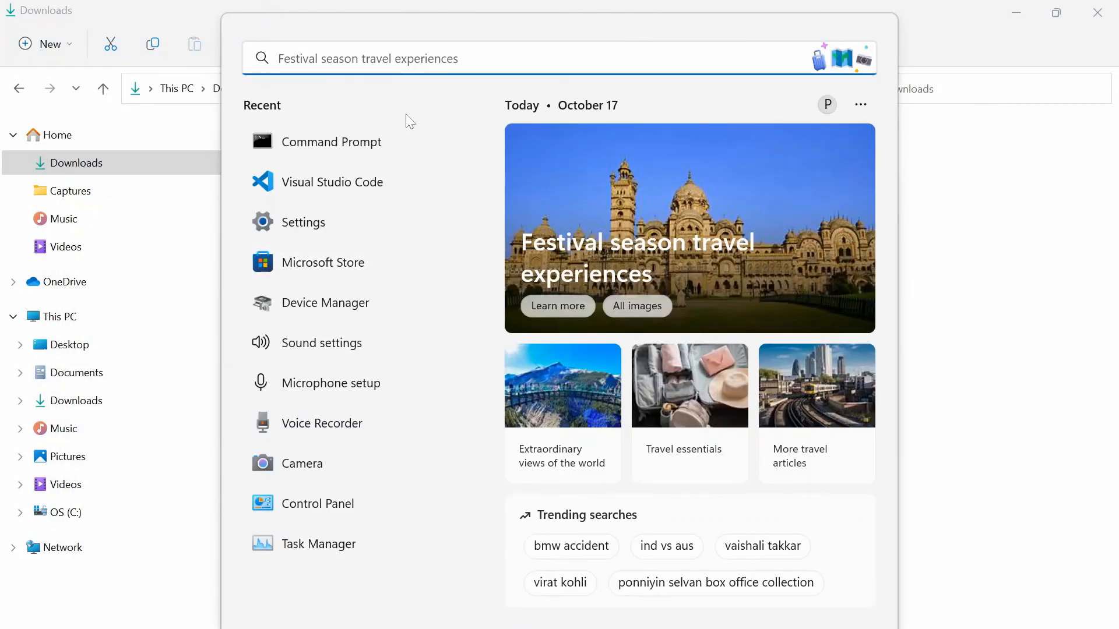
{"action": "type", "text": "id"}
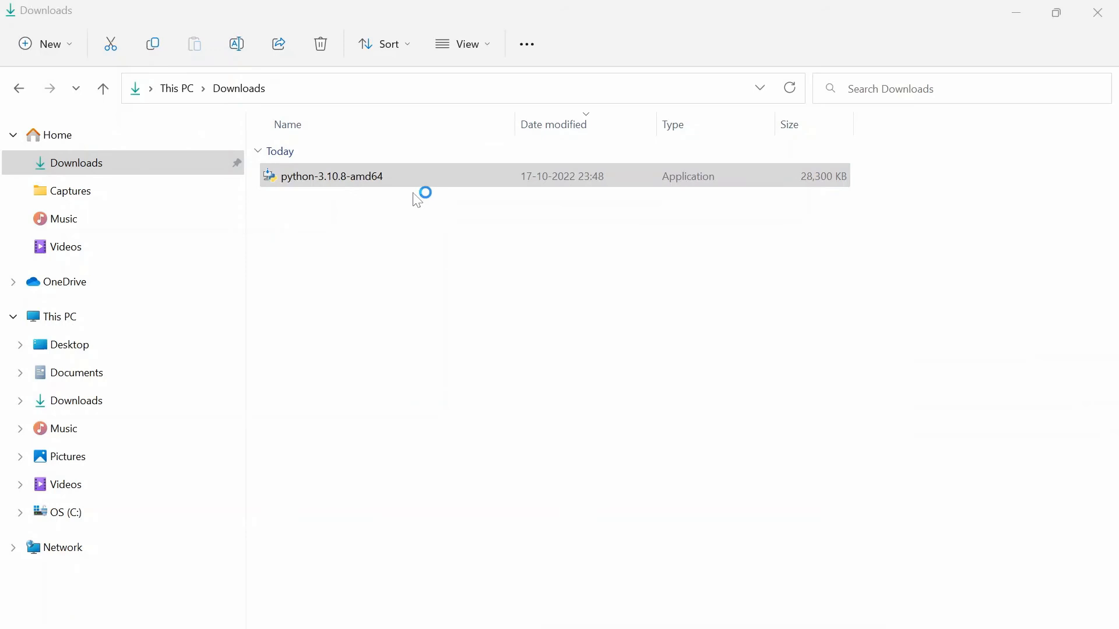
{"action": "double_click", "coordinate": [328, 176]}
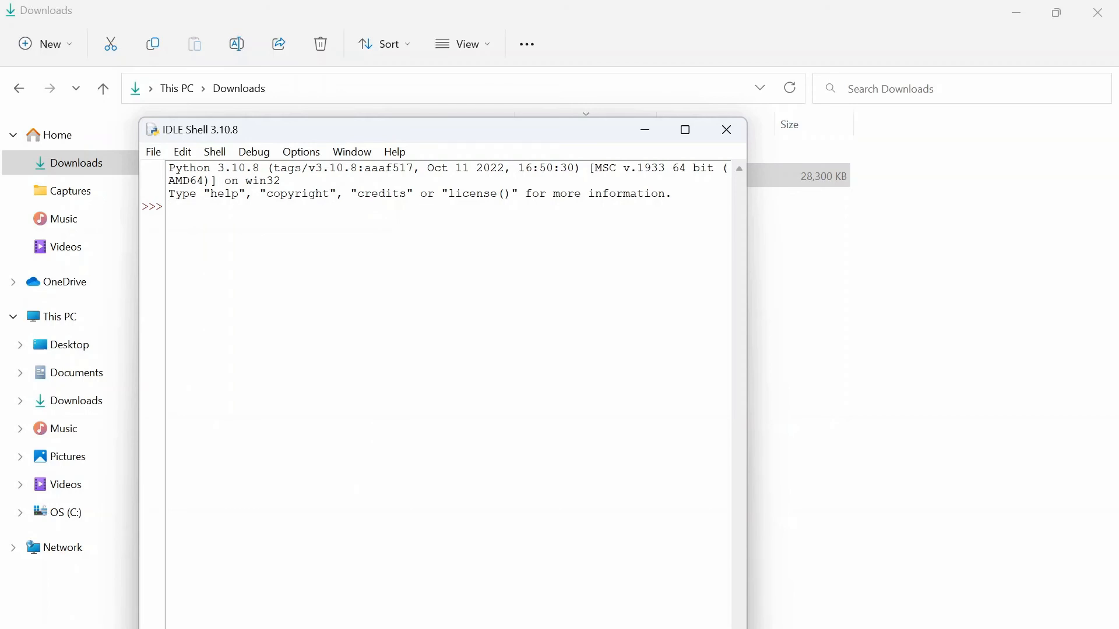
Write print("hello") at the IDLE Shell prompt, then search Start for 'pyth'.
{"action": "type", "text": "print("}
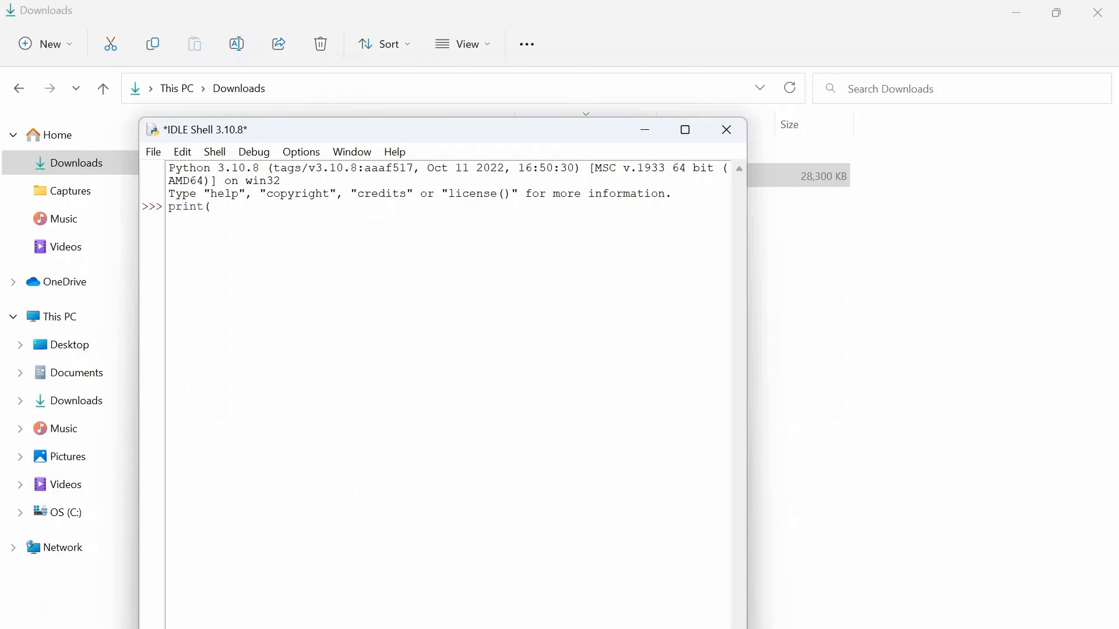
{"action": "type", "text": "\"\")"}
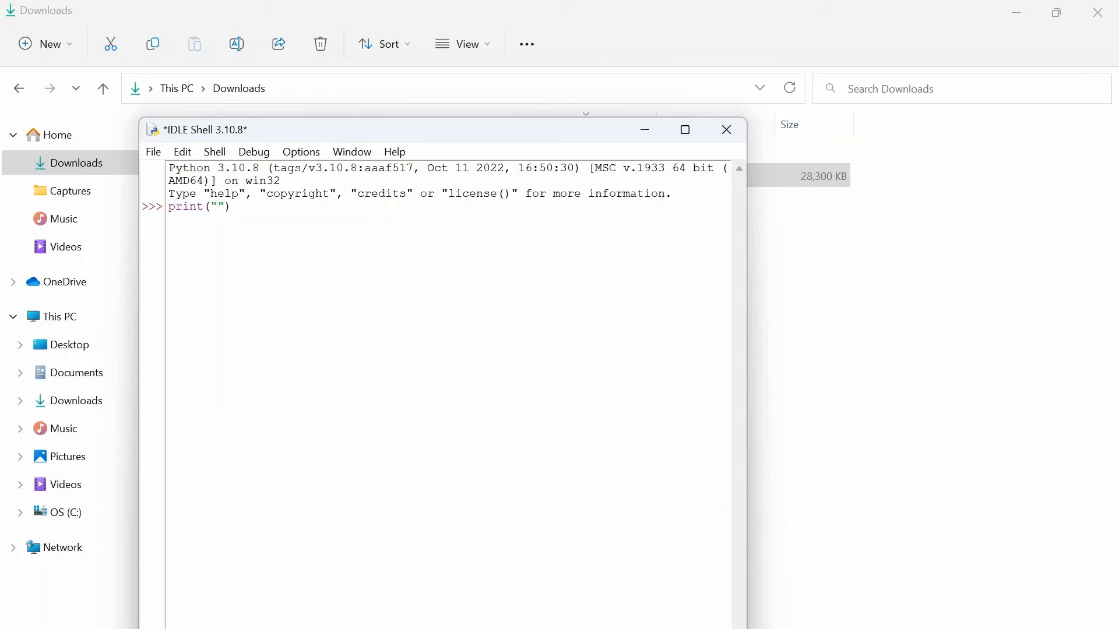
{"action": "type", "text": "hello"}
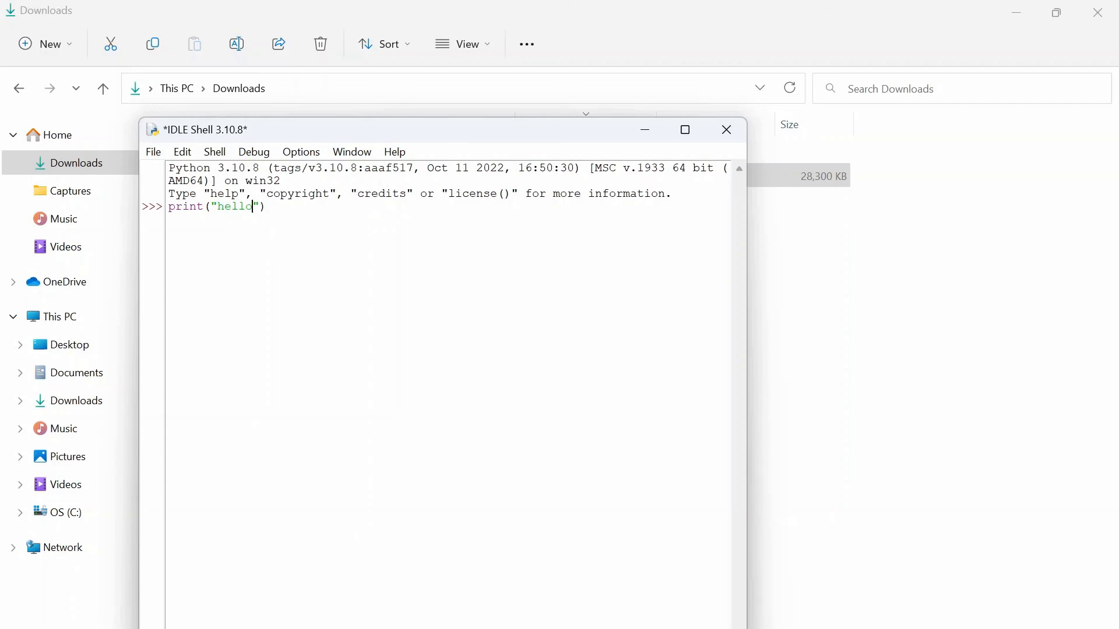
{"action": "type", "text": "pyth"}
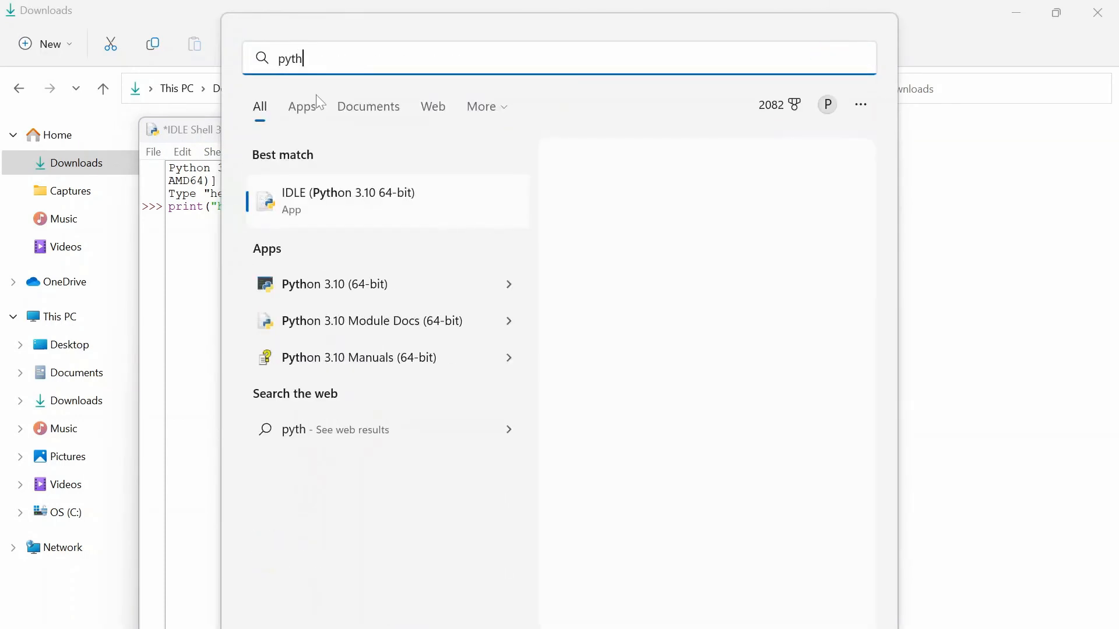
Open the Python 3.10 (64-bit) console and run print("hello") to output hello.
{"action": "type", "text": "on"}
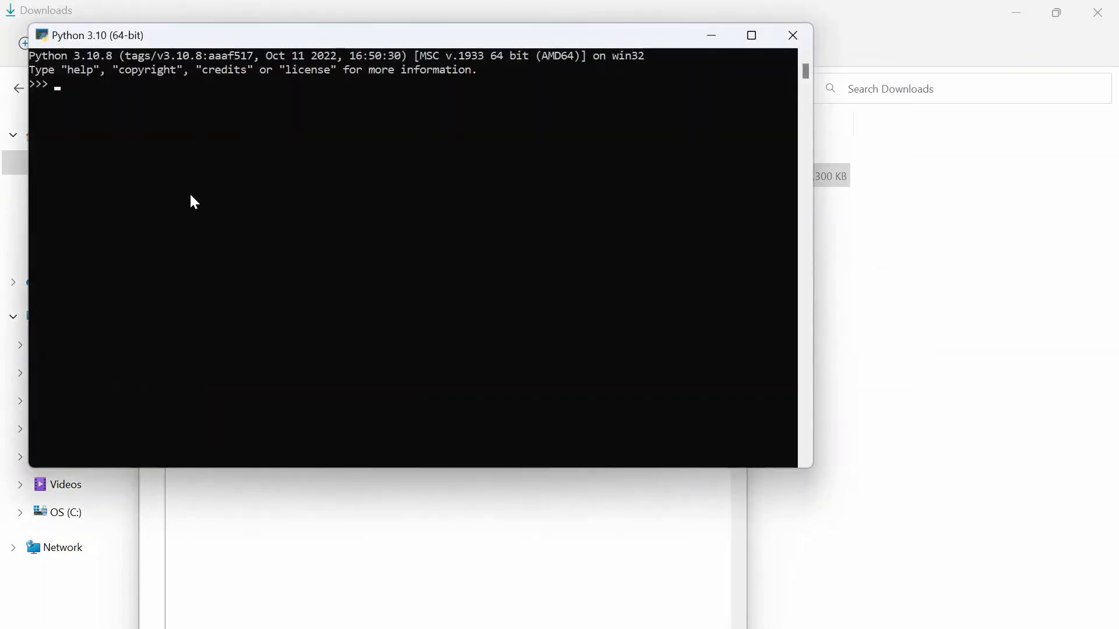
{"action": "mouse_move", "coordinate": [344, 39]}
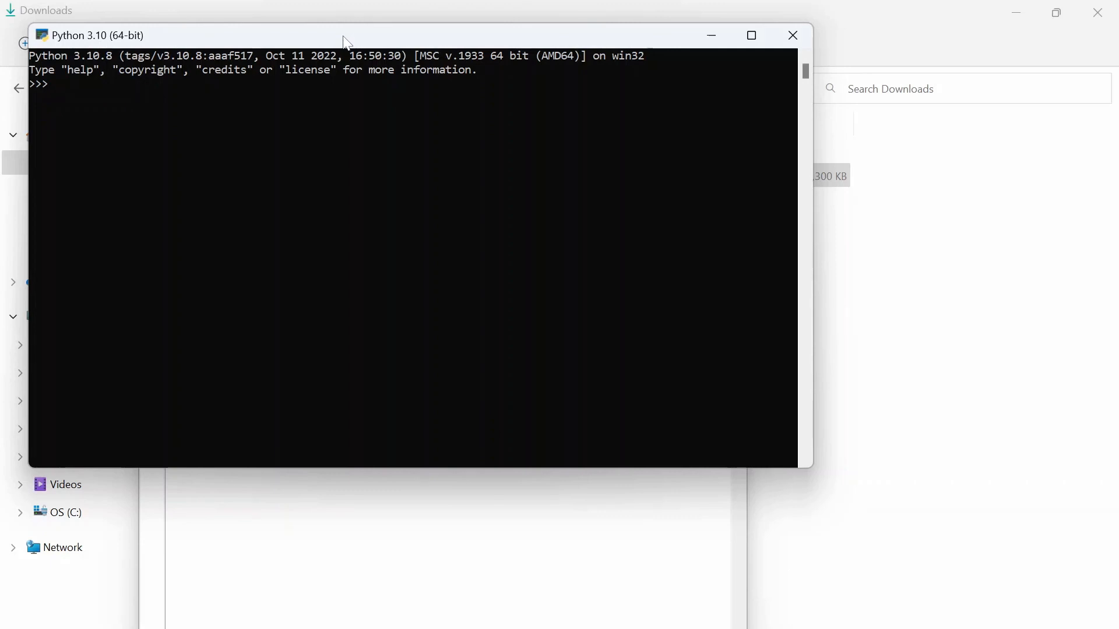
{"action": "type", "text": "print()"}
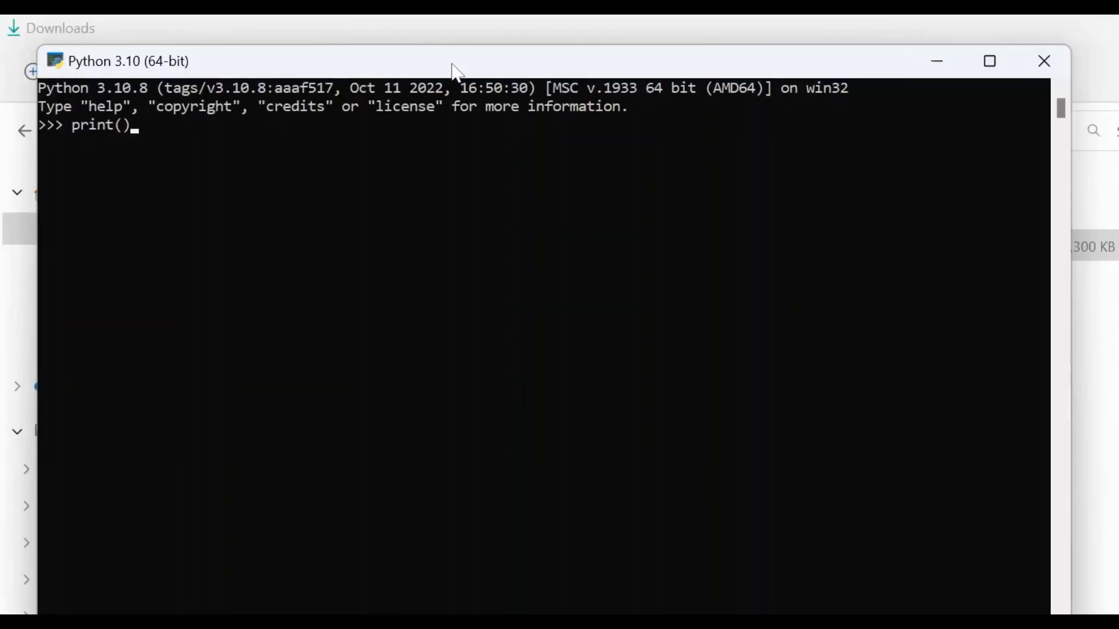
{"action": "type", "text": "\"g\""}
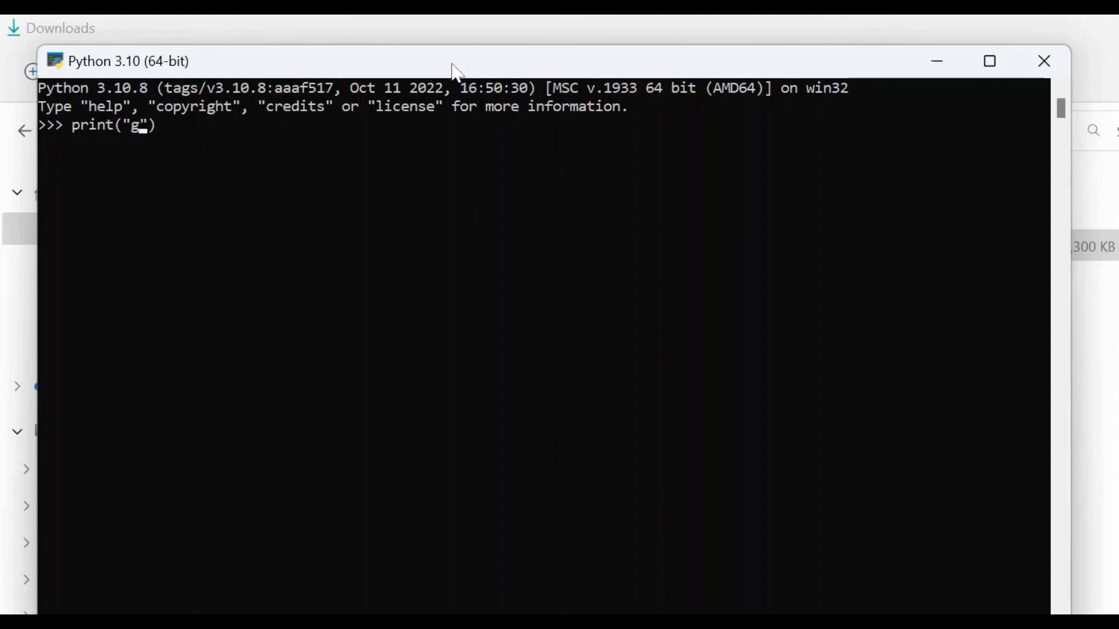
{"action": "type", "text": "ello"}
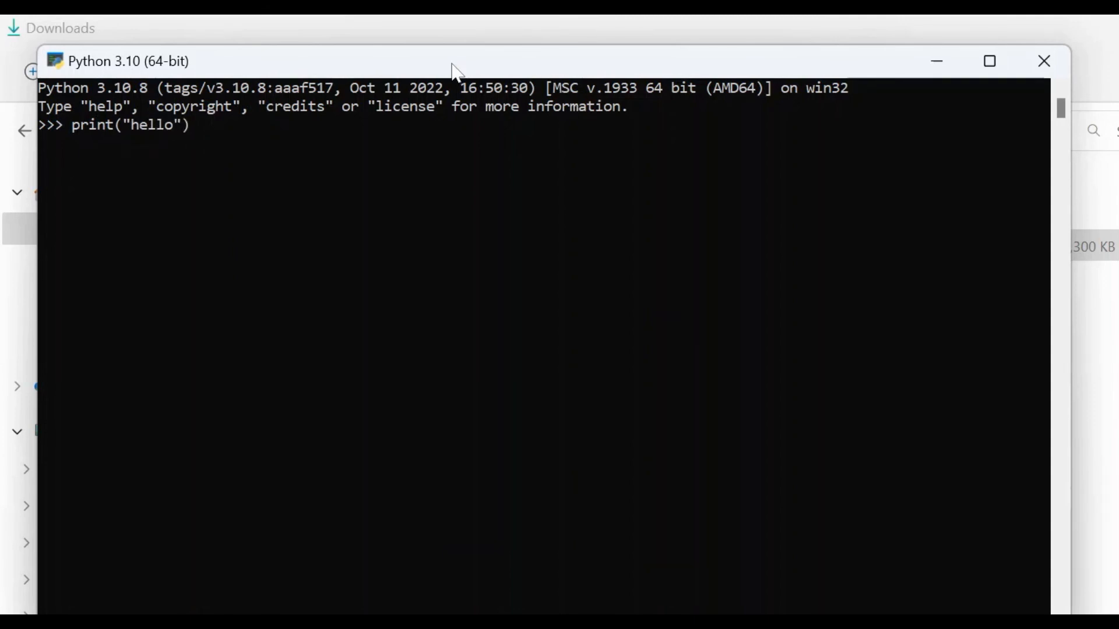
{"action": "key", "text": "Return"}
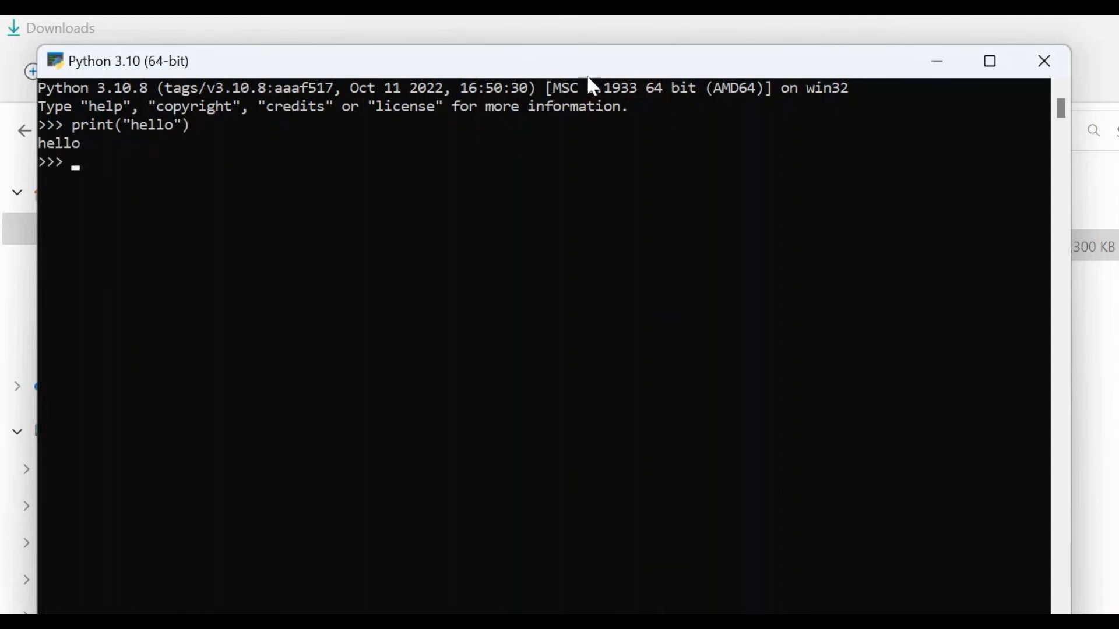